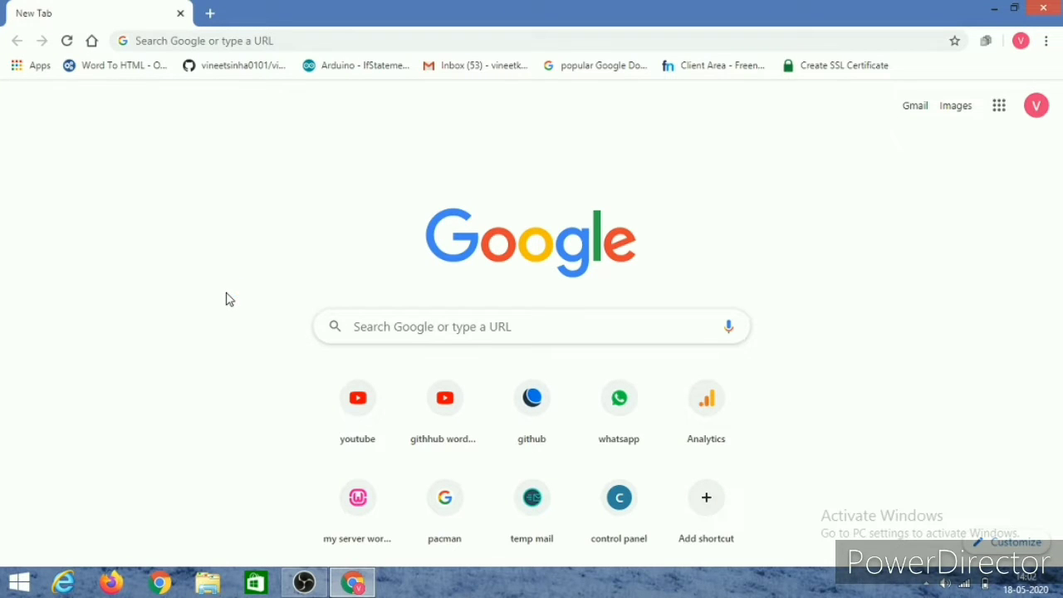
mouse_move(395, 294)
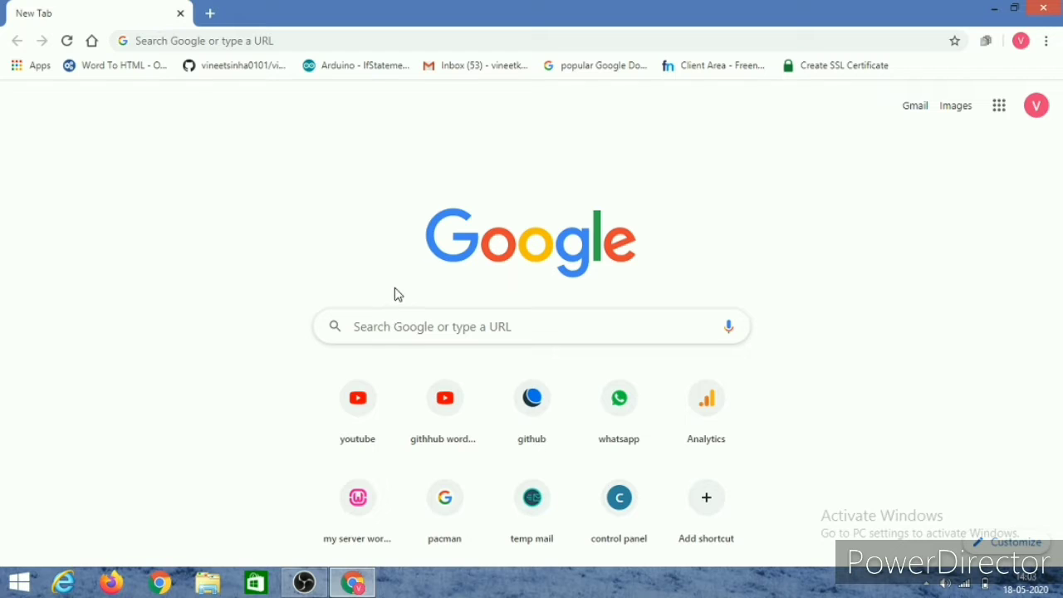
mouse_move(399, 325)
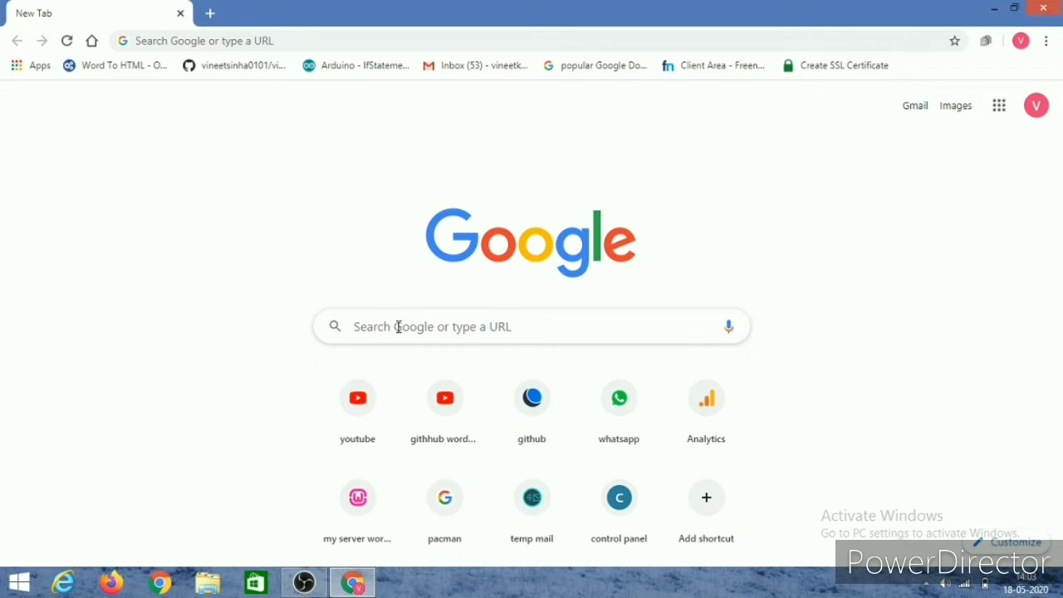
Load vineetsinha.tech and review its 'Not secure' connection warning, then dismiss it.
type("vineetsinh")
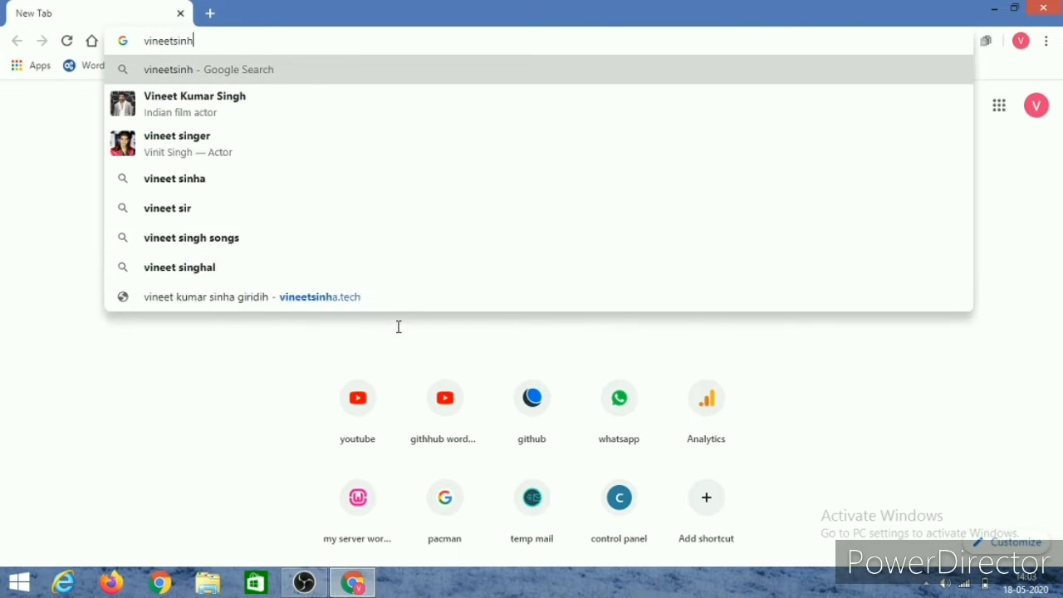
left_click(253, 295)
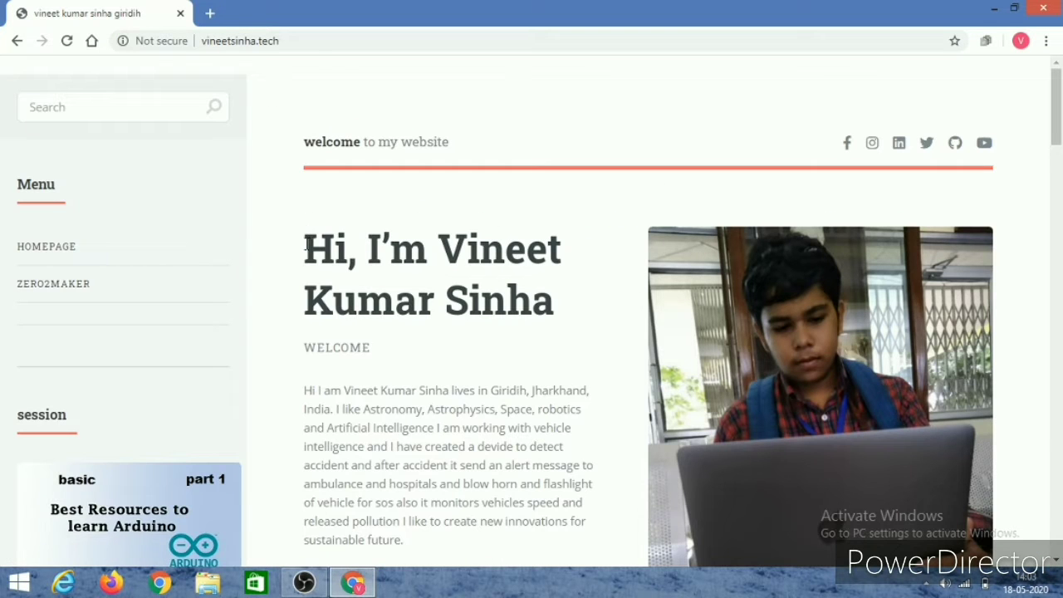
left_click(153, 40)
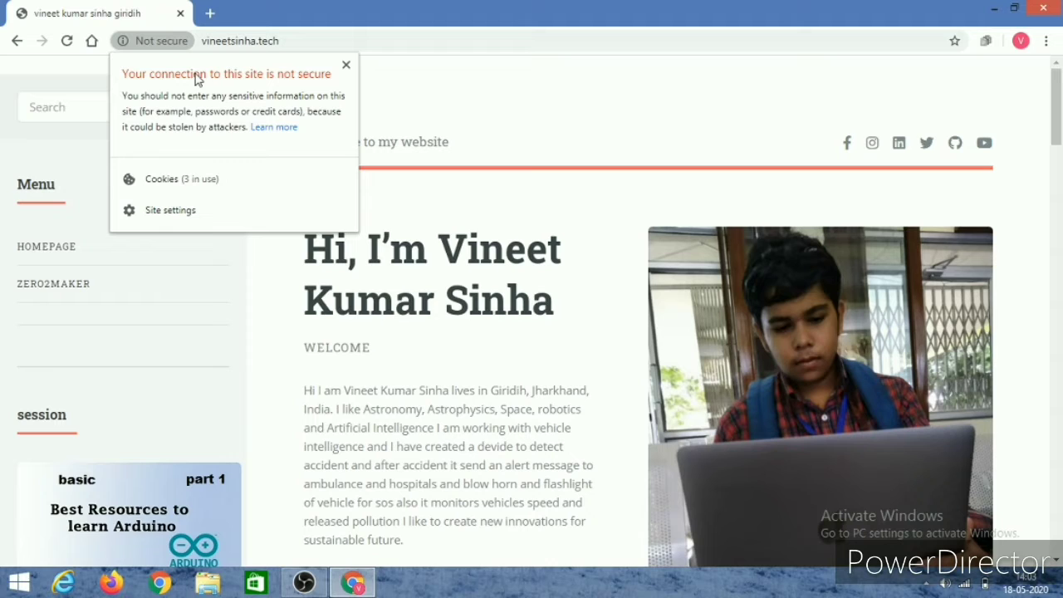
mouse_move(193, 89)
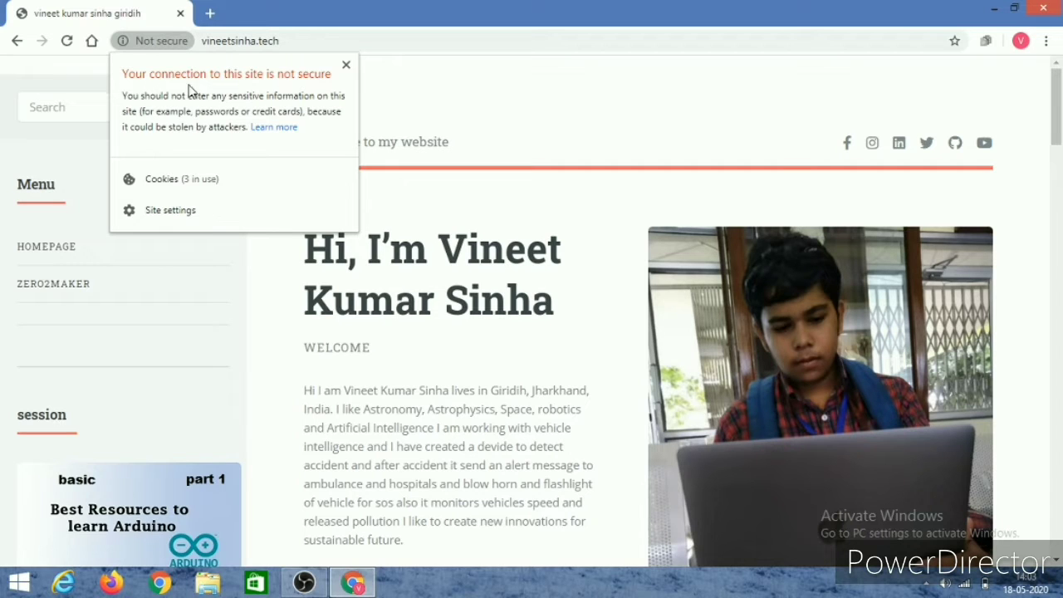
mouse_move(224, 120)
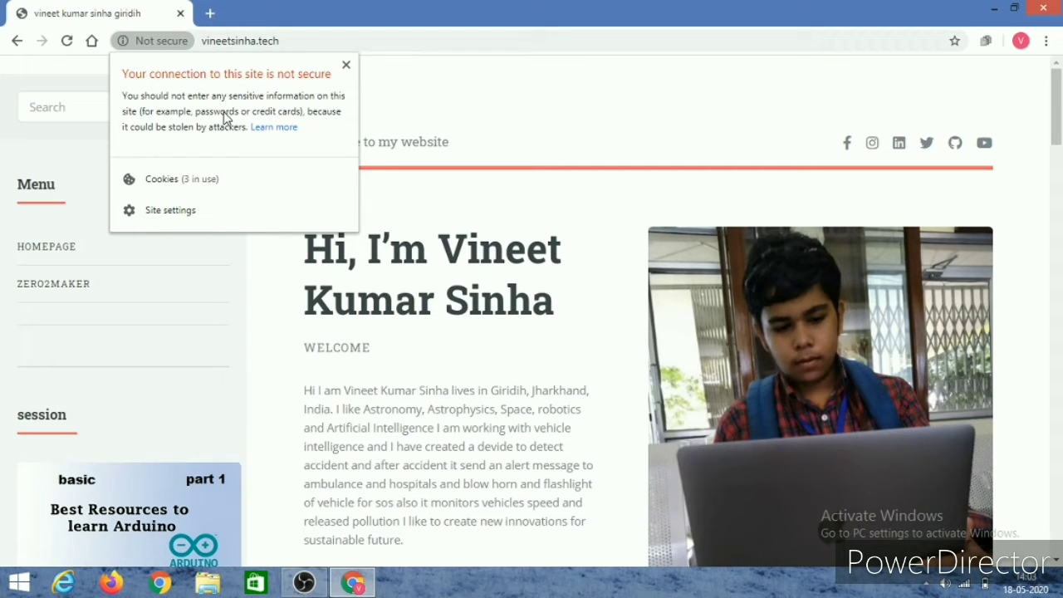
mouse_move(340, 100)
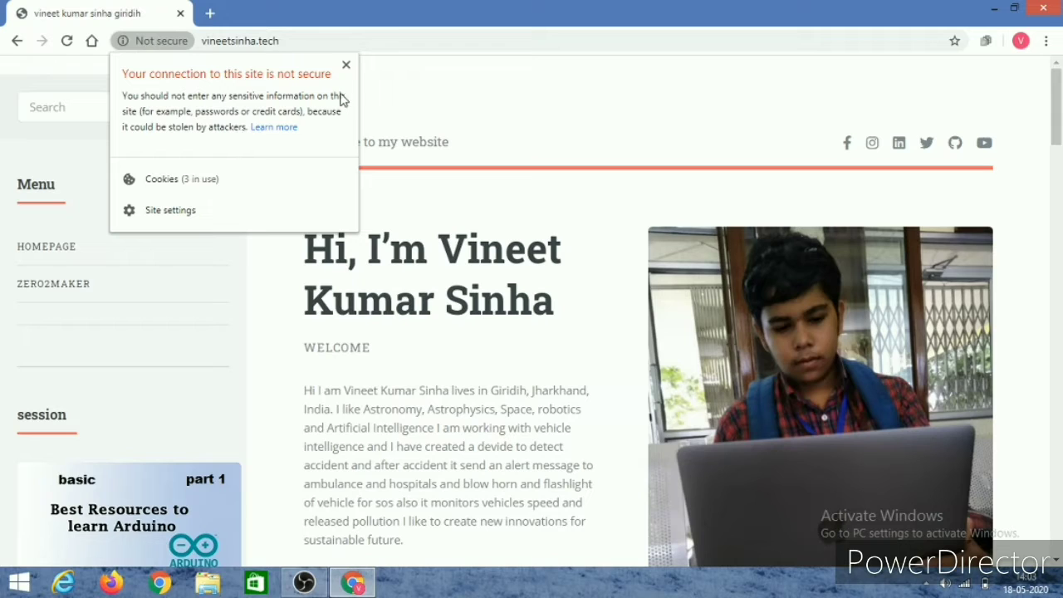
left_click(345, 65)
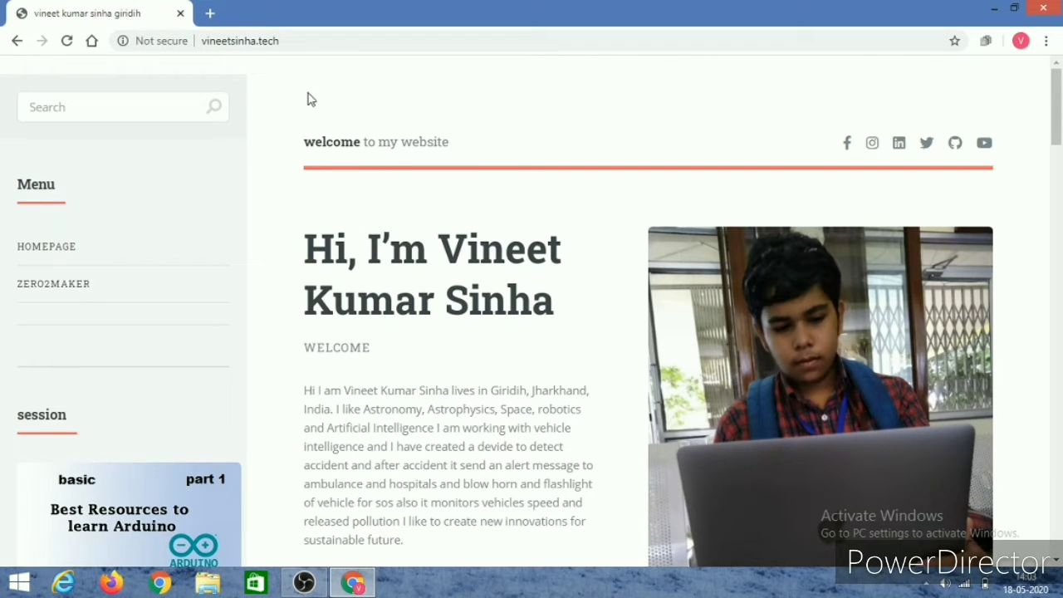
Start a blank new tab and close the vineetsinha.tech tab.
left_click(209, 14)
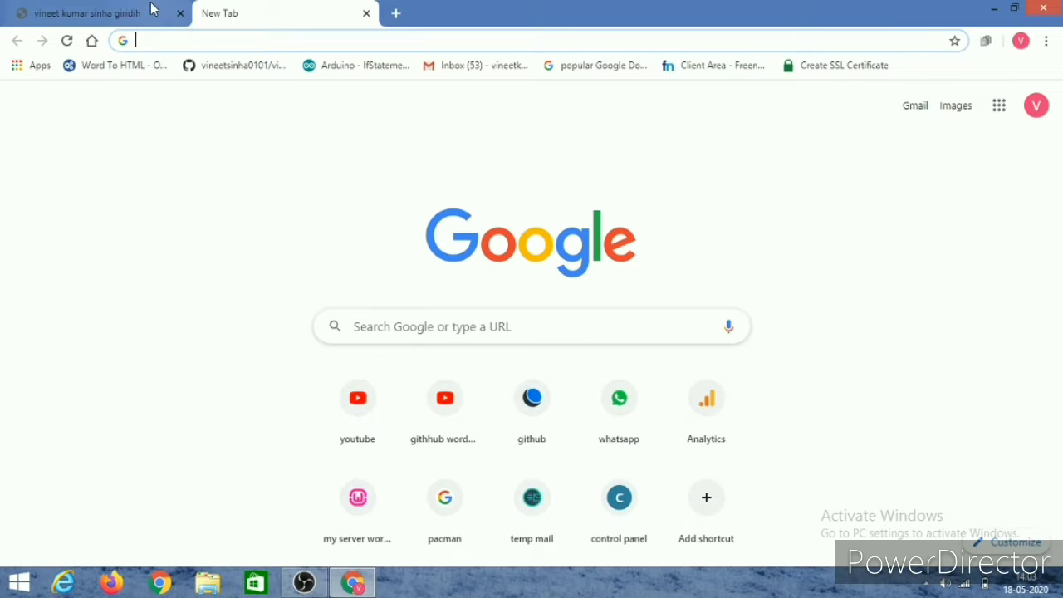
left_click(83, 14)
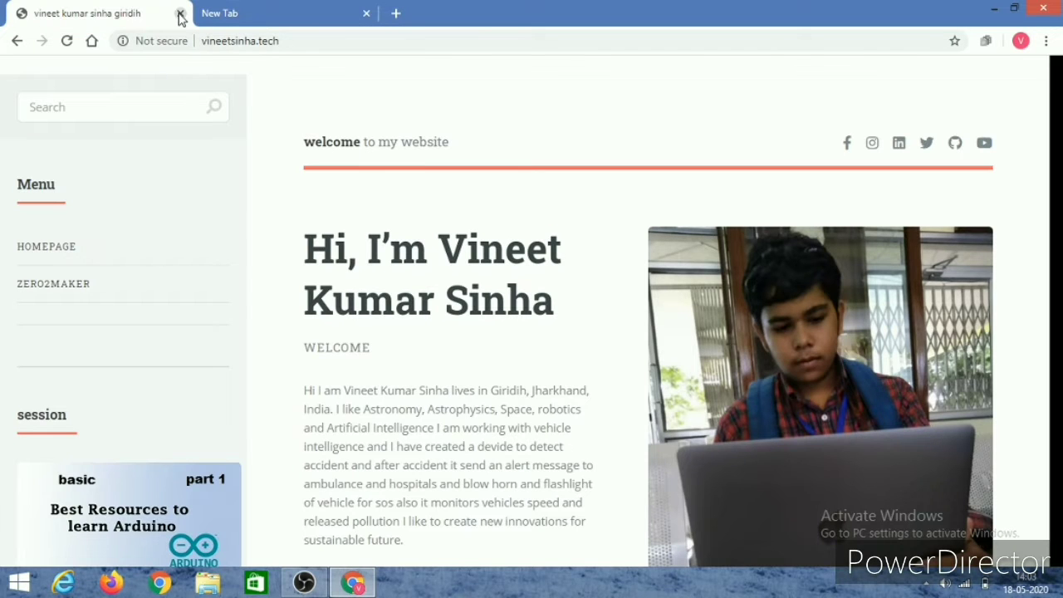
left_click(179, 15)
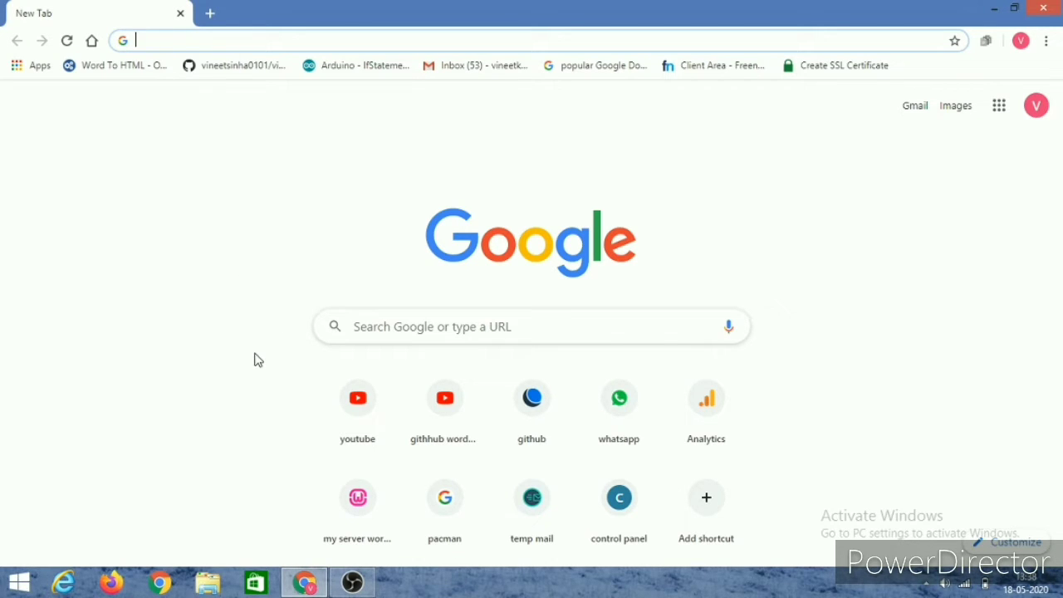
mouse_move(422, 330)
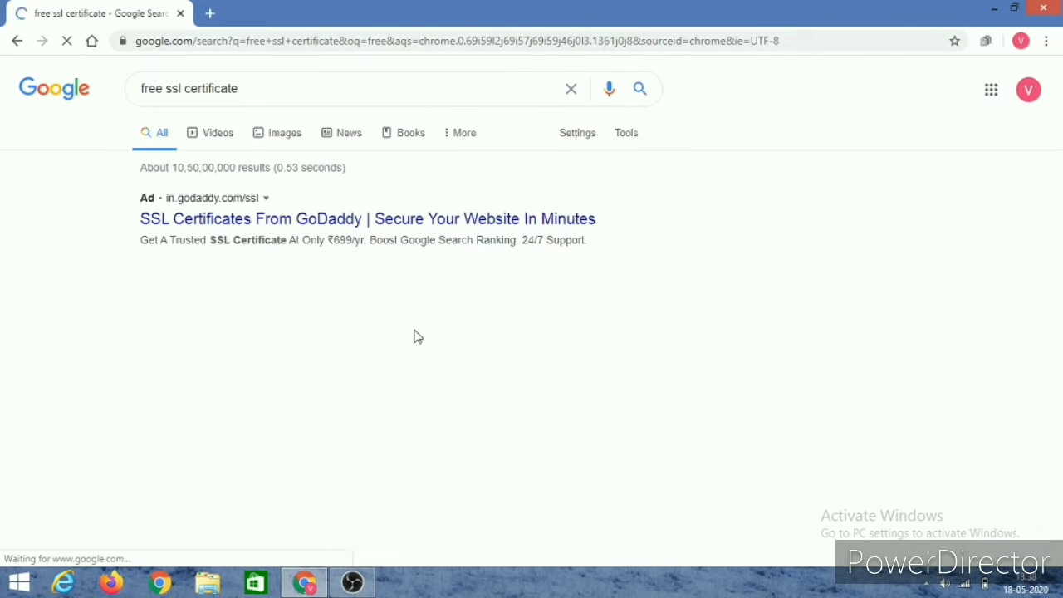
Browse the free SSL certificate results like Let's Encrypt, then return to a new tab.
scroll("down", 3)
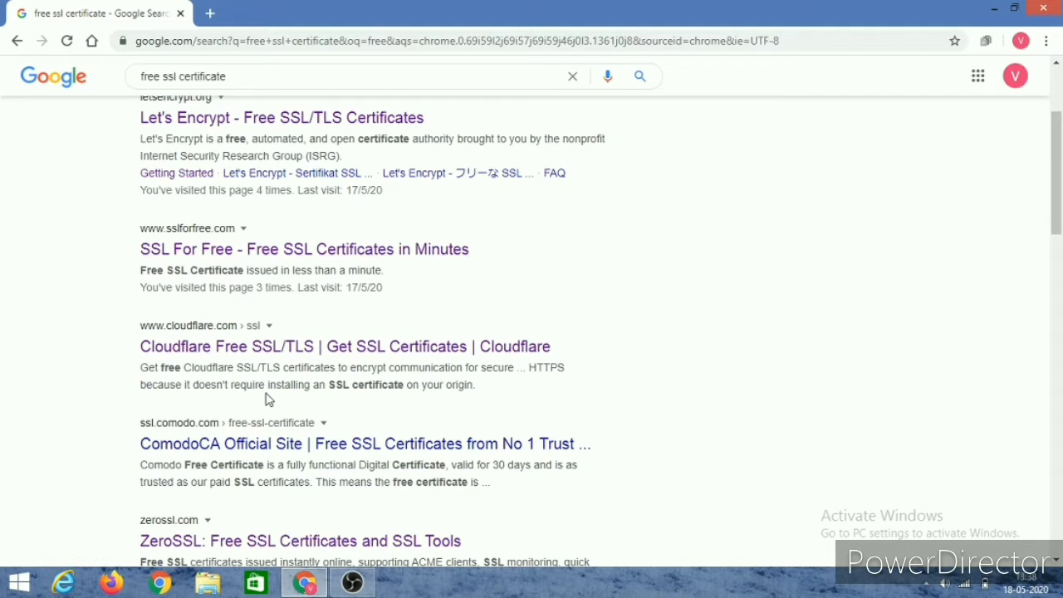
mouse_move(369, 455)
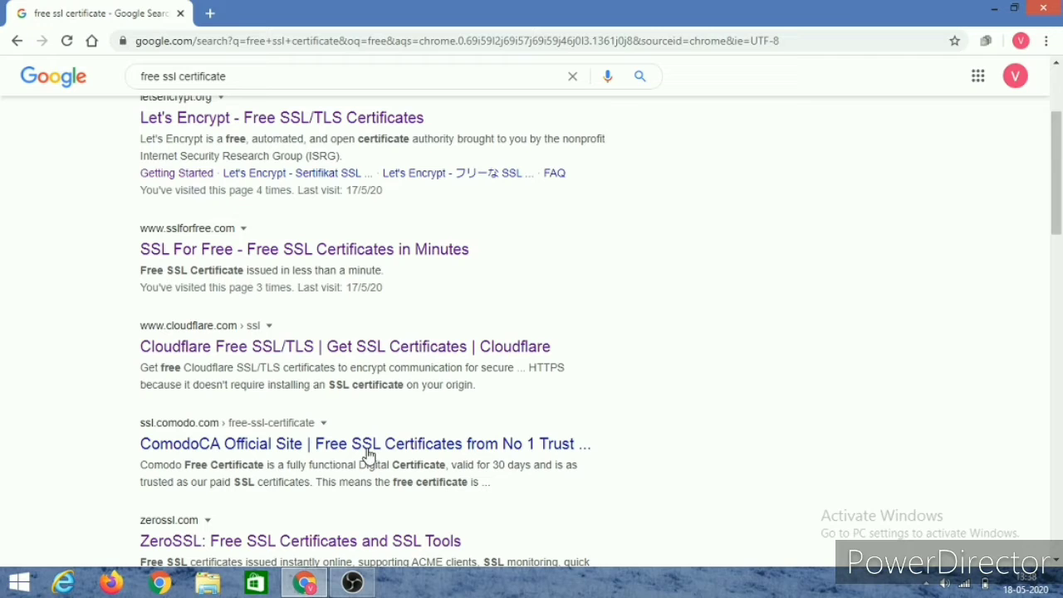
mouse_move(130, 124)
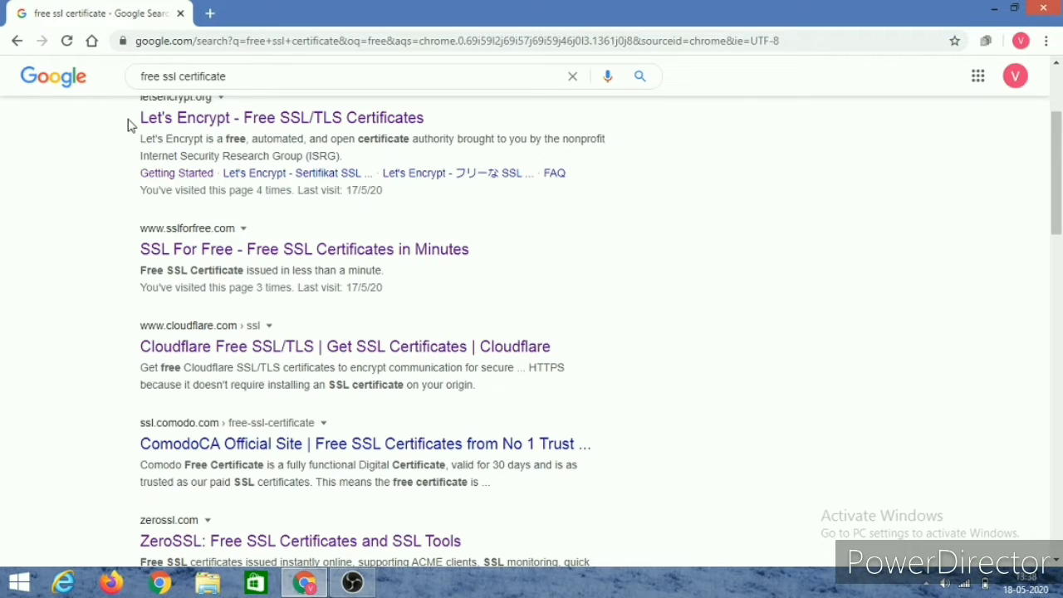
left_click(209, 13)
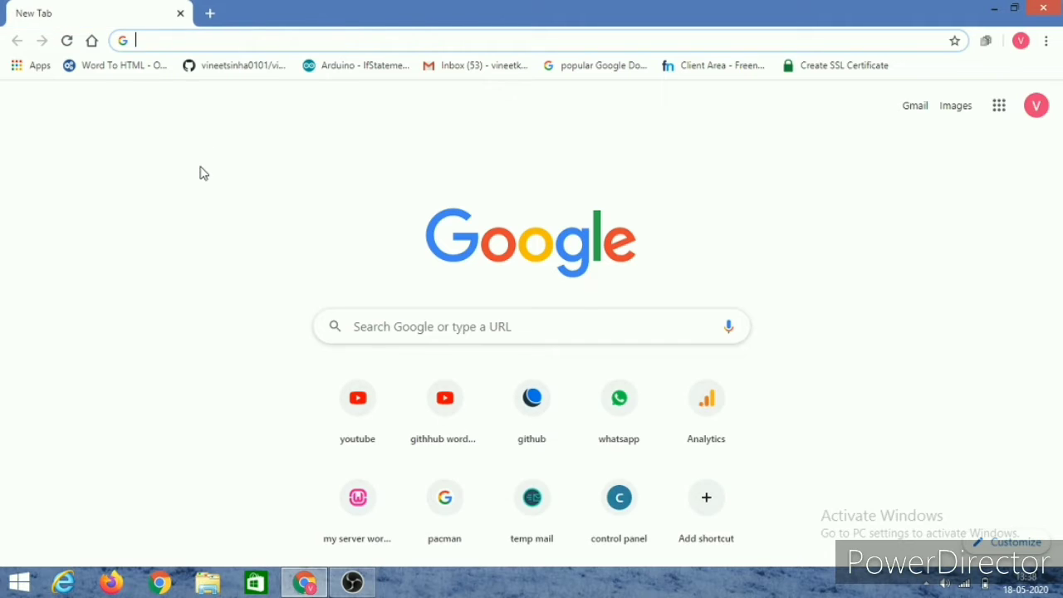
mouse_move(253, 214)
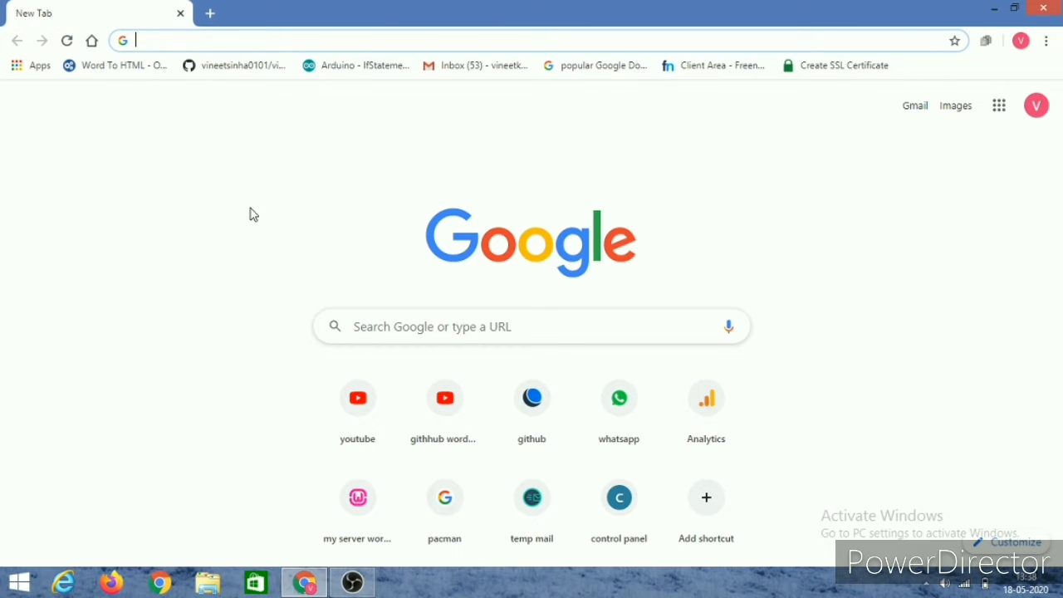
Search Google for github and go to the github.com dashboard.
type("github")
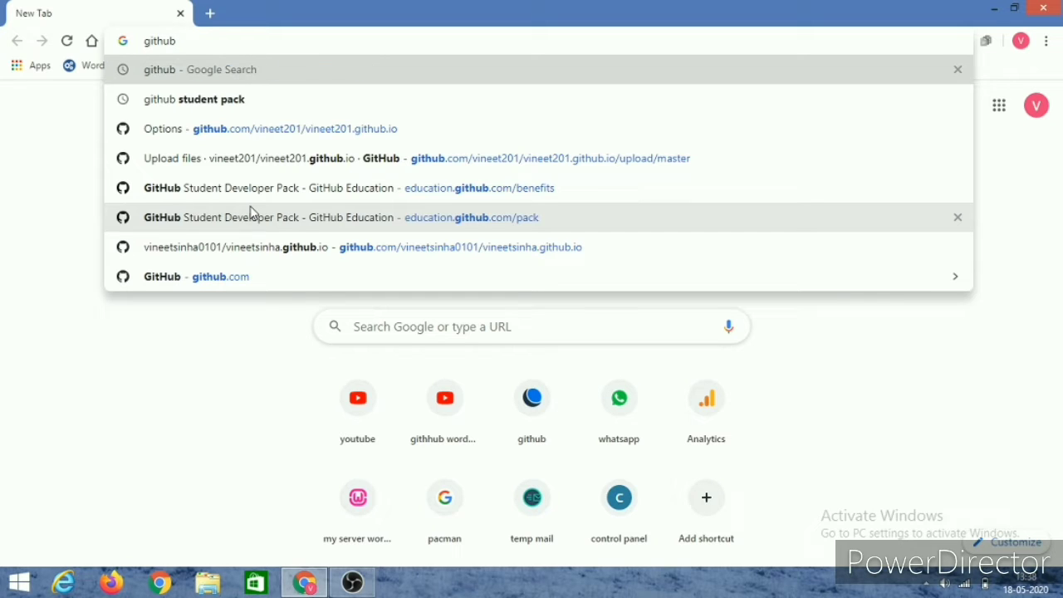
left_click(199, 70)
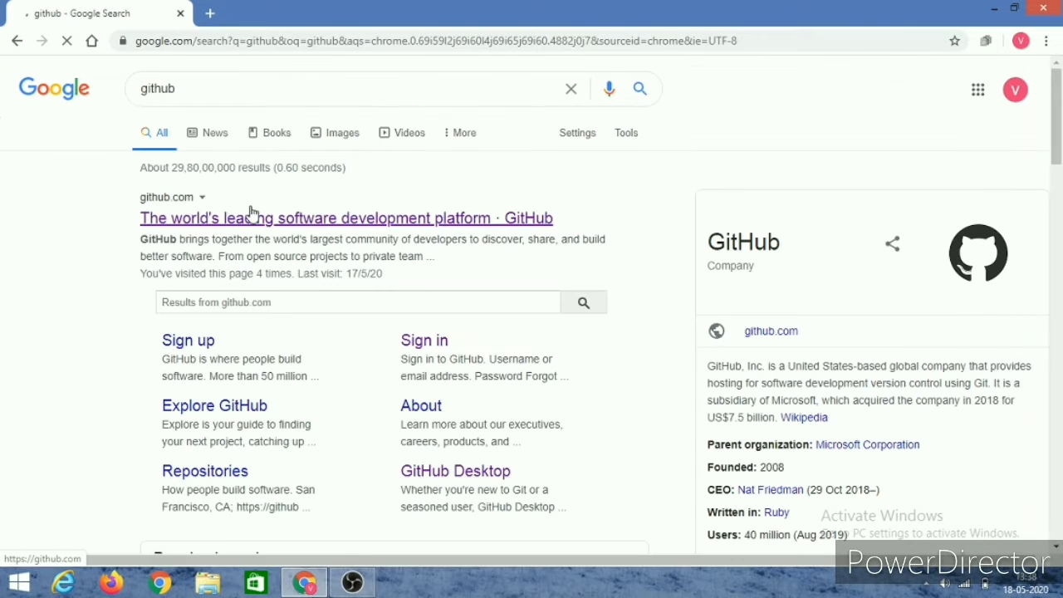
left_click(345, 218)
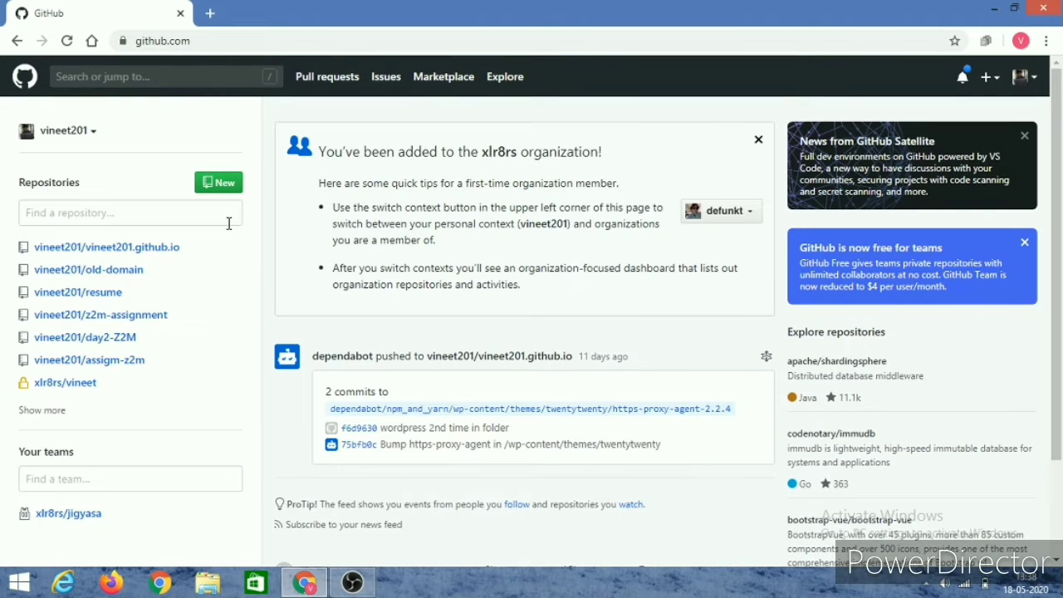
mouse_move(106, 245)
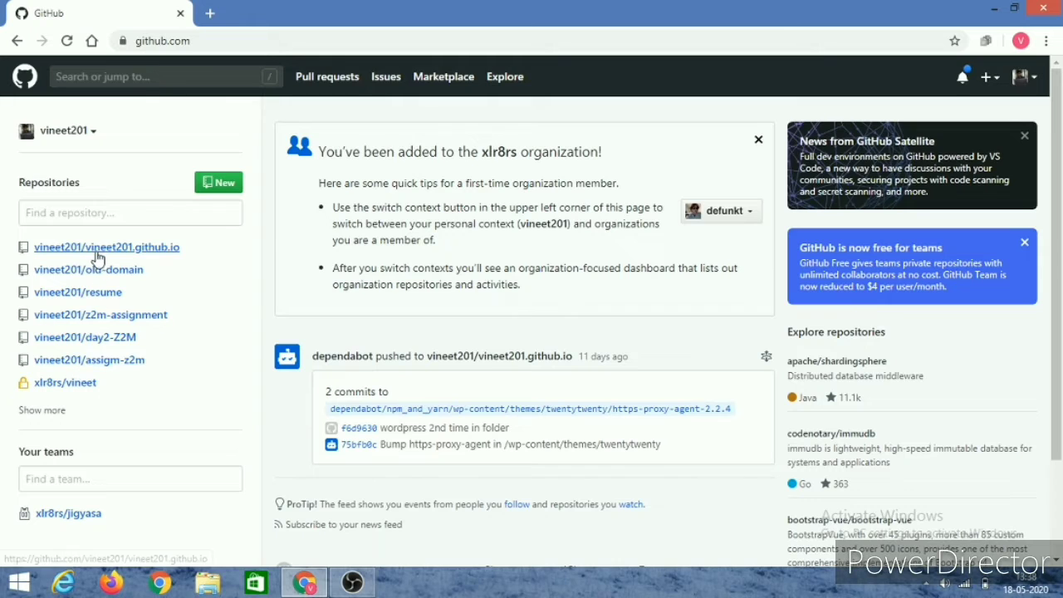
Enter the vineet201/vineet201.github.io repository and skim its file list and README.
left_click(106, 246)
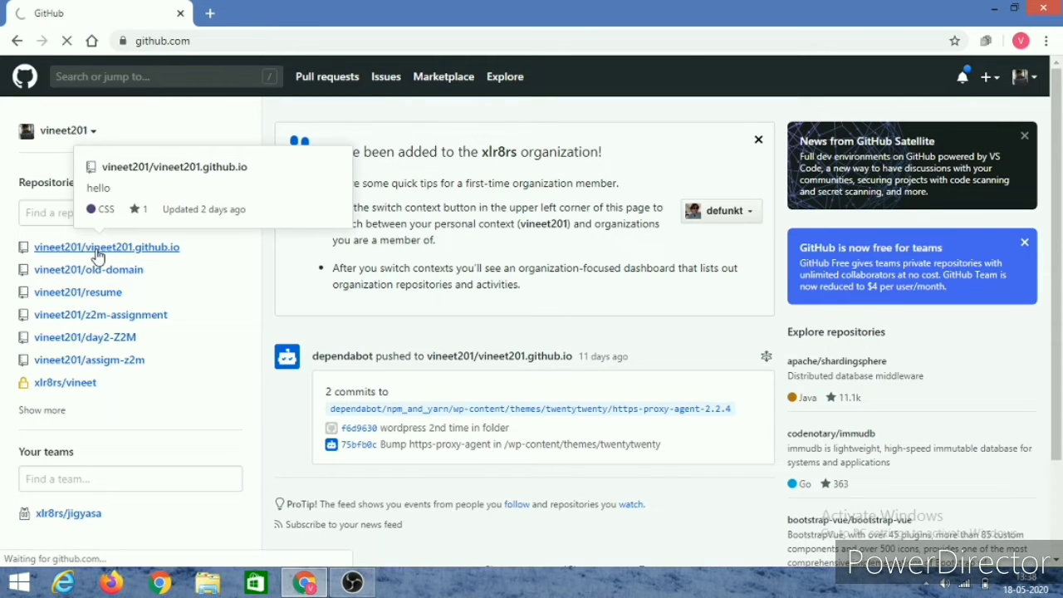
left_click(106, 246)
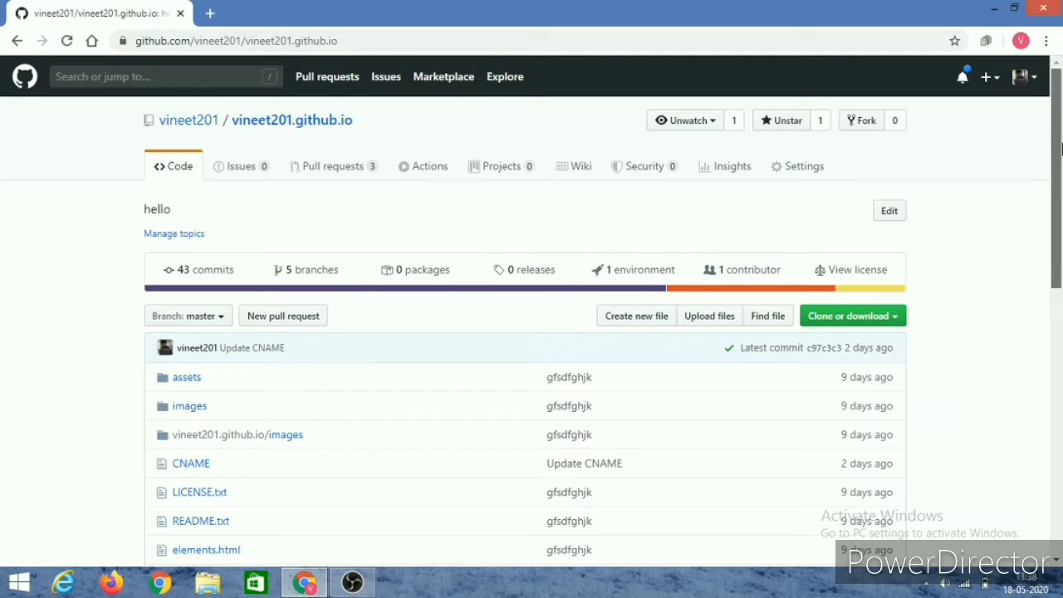
scroll("down", 3)
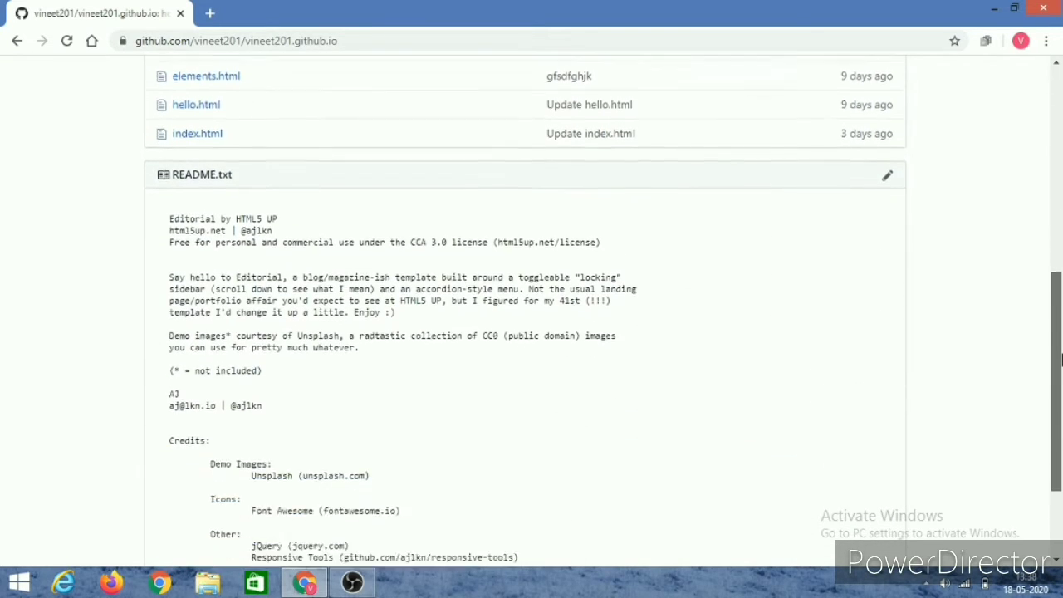
scroll("up", 3)
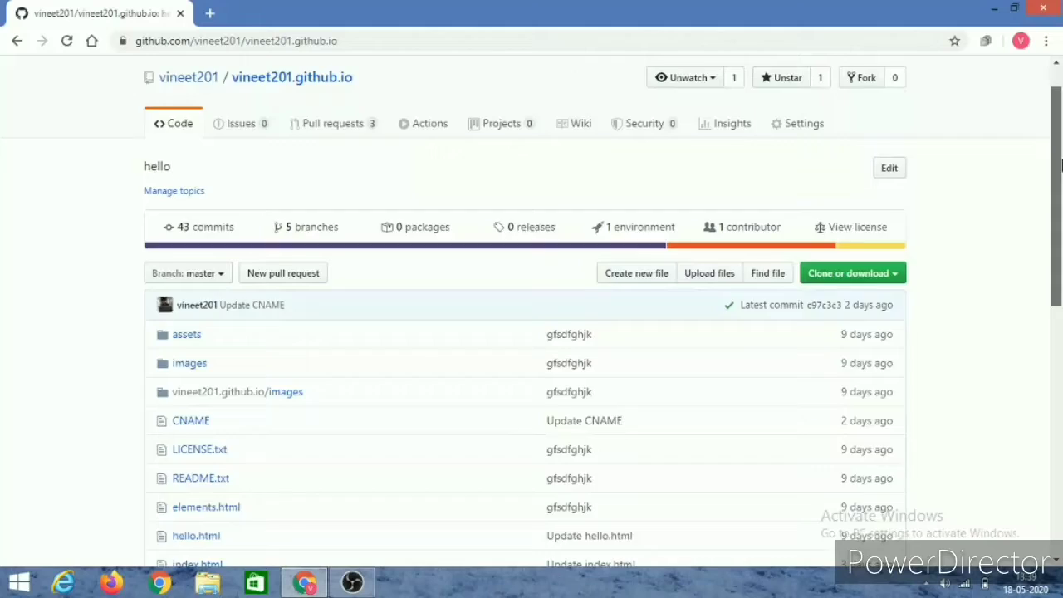
scroll("up", 3)
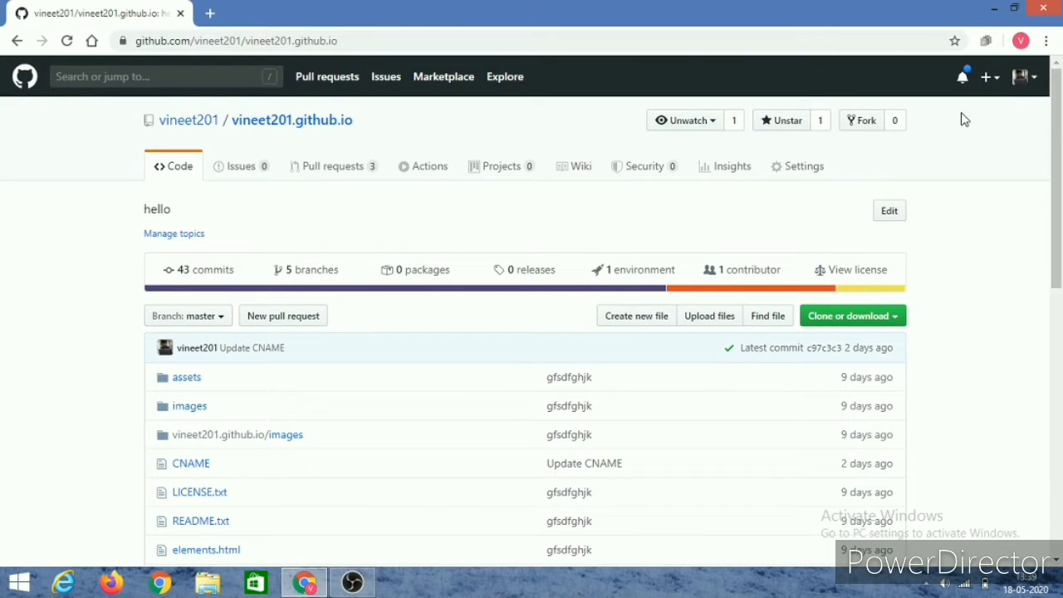
mouse_move(803, 166)
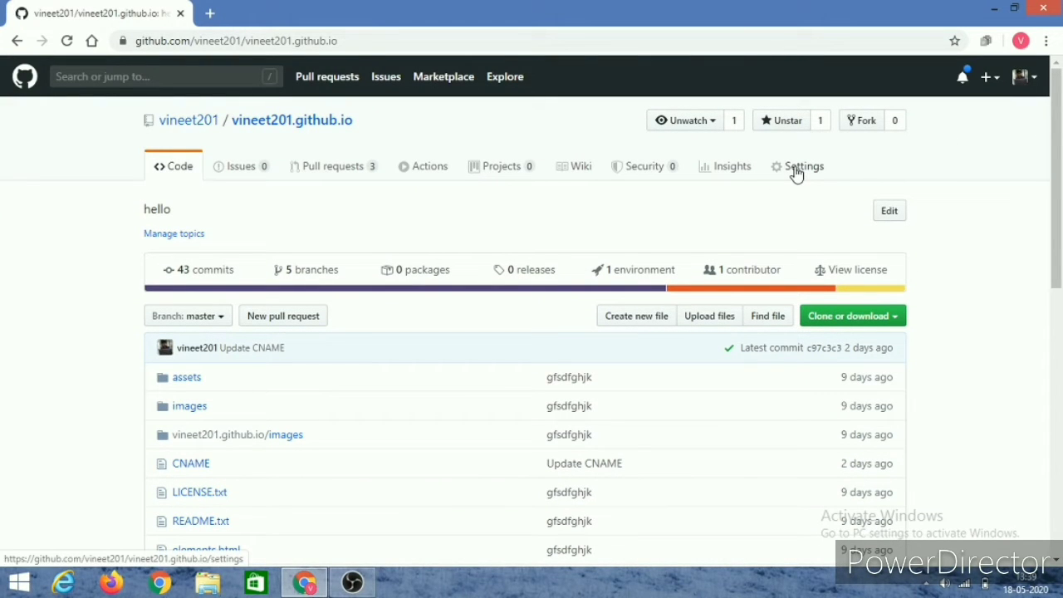
Go to the repository Settings and scroll to the GitHub Pages section published at vineetsinha.tech.
left_click(803, 166)
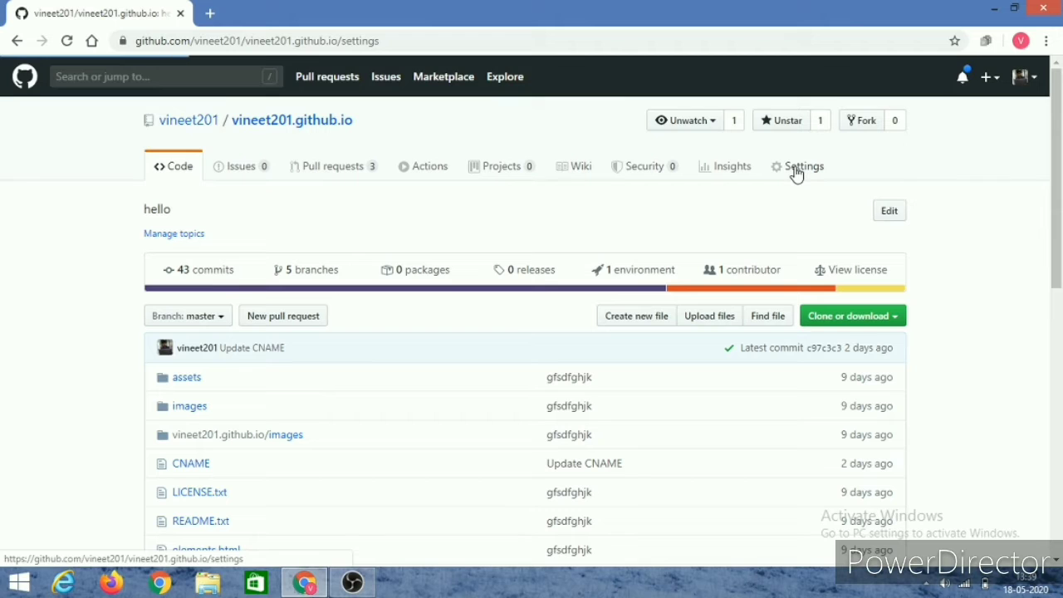
left_click(804, 166)
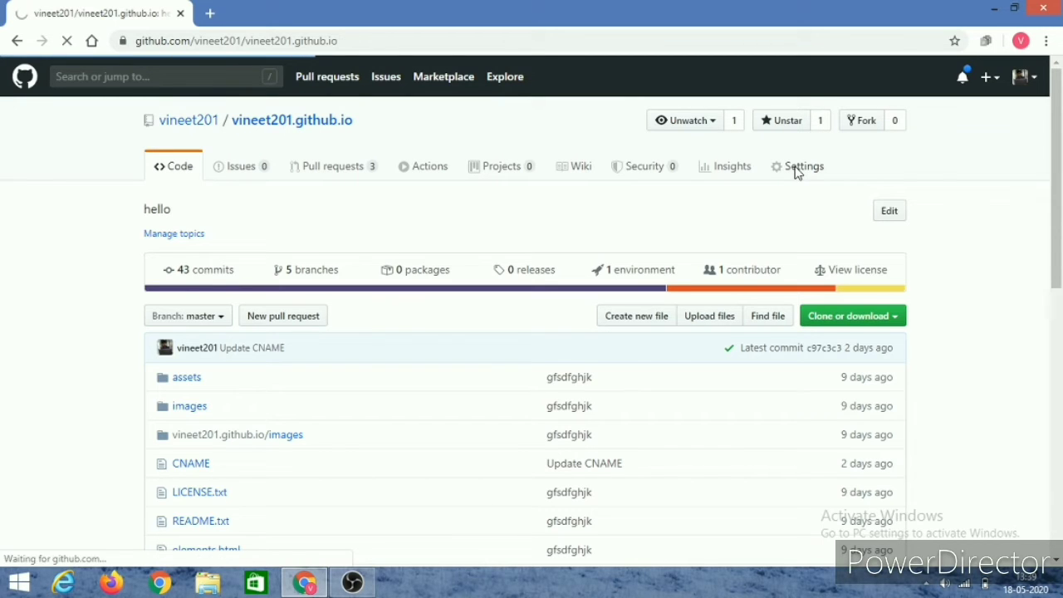
left_click(804, 166)
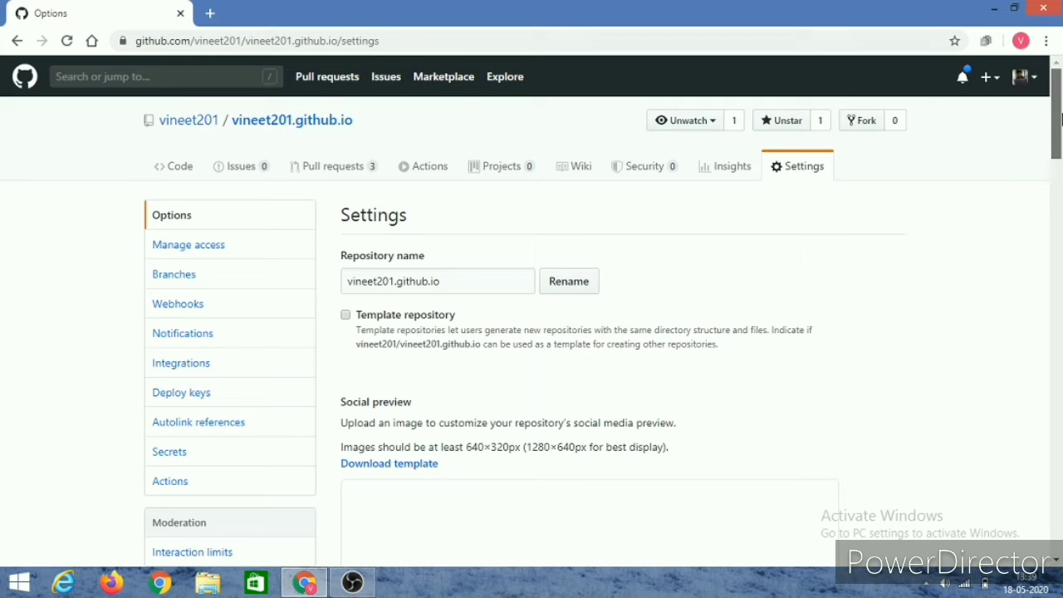
scroll("down", 3)
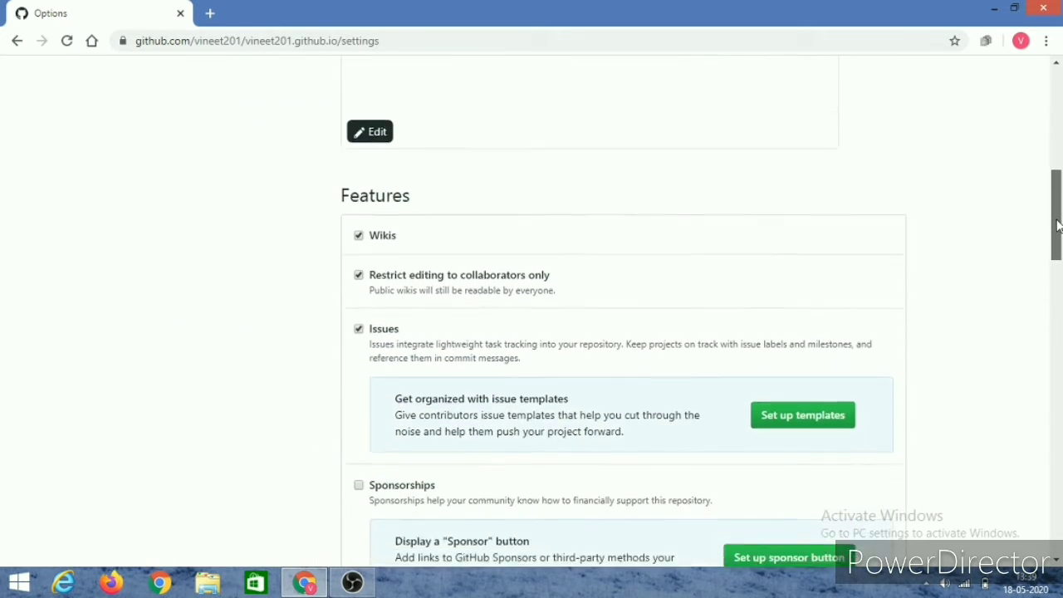
scroll("down", 3)
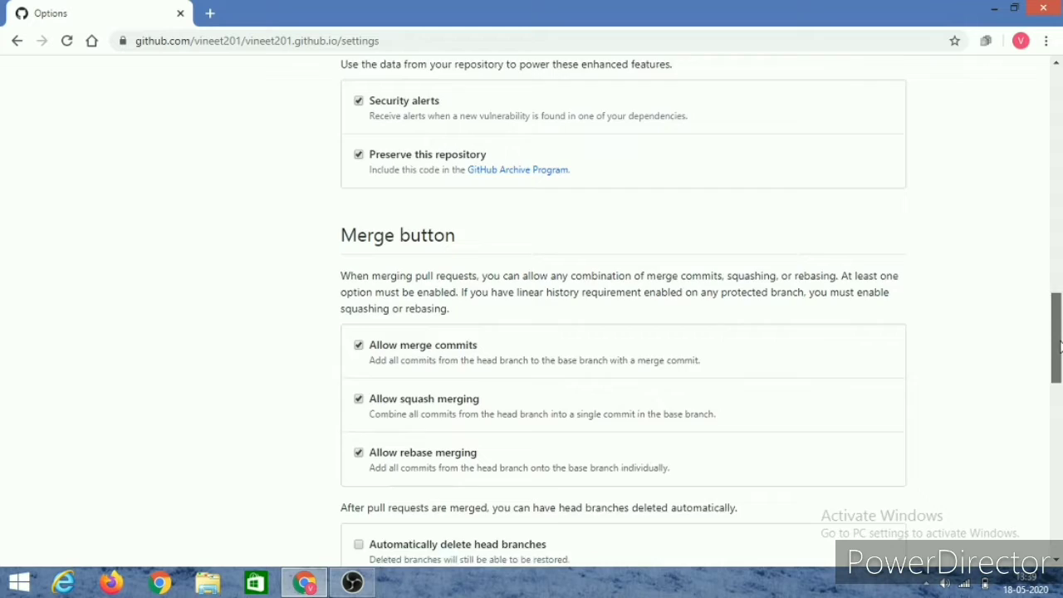
scroll("down", 3)
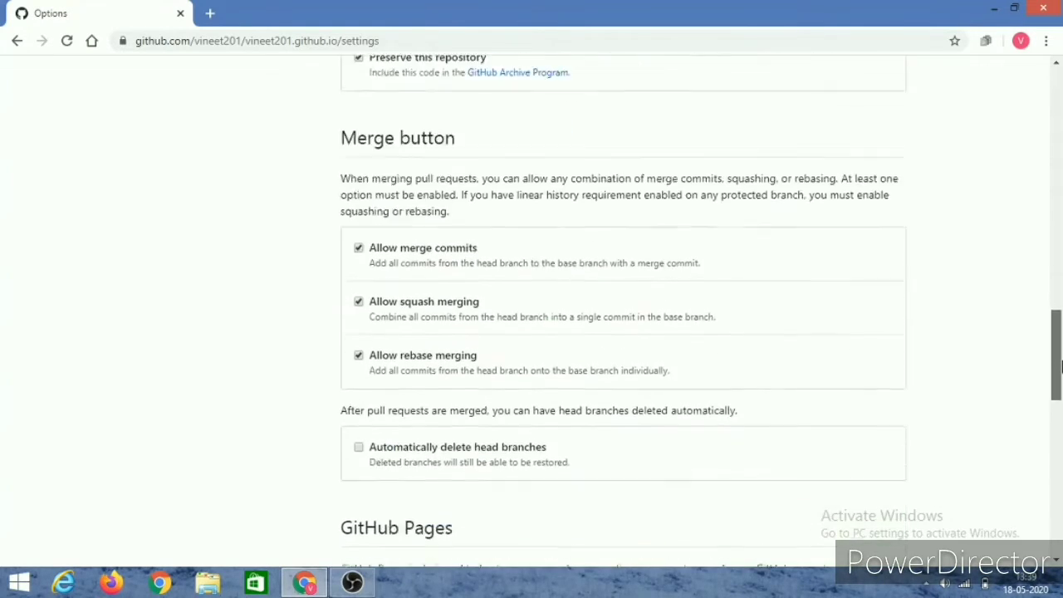
scroll("down", 3)
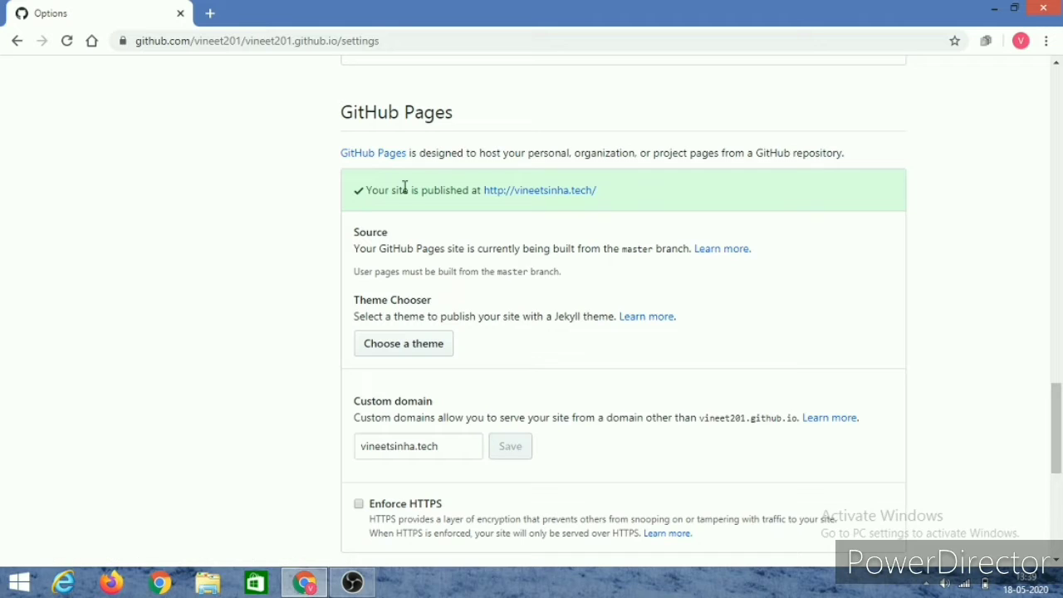
mouse_move(458, 196)
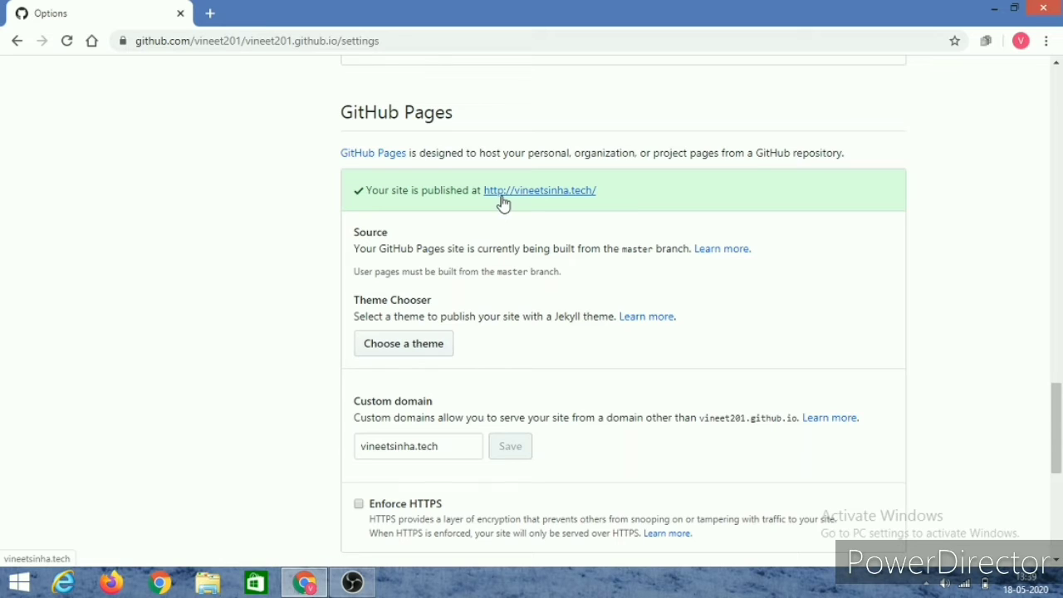
mouse_move(584, 198)
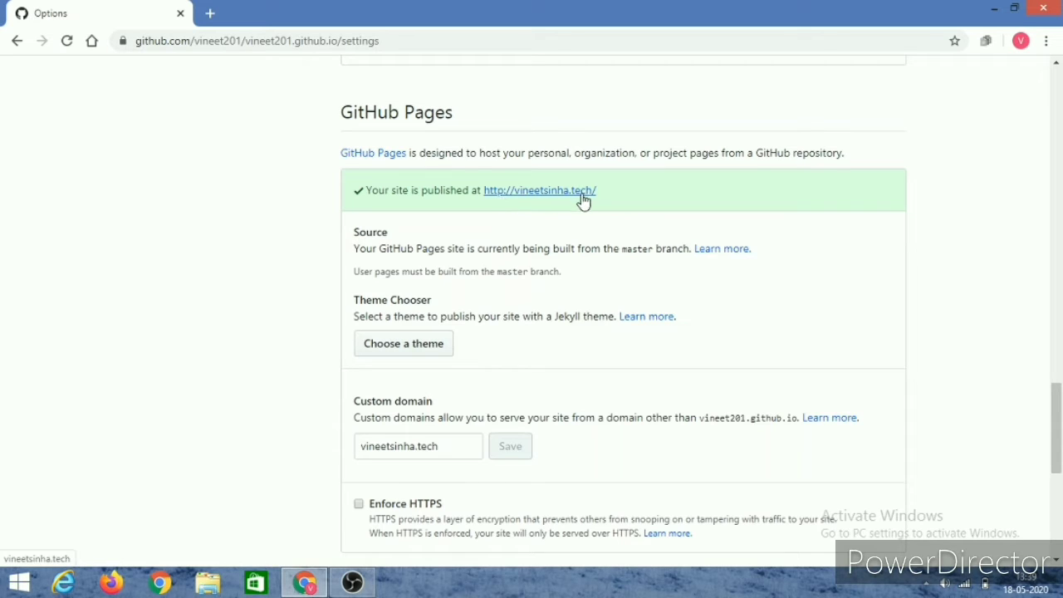
mouse_move(498, 201)
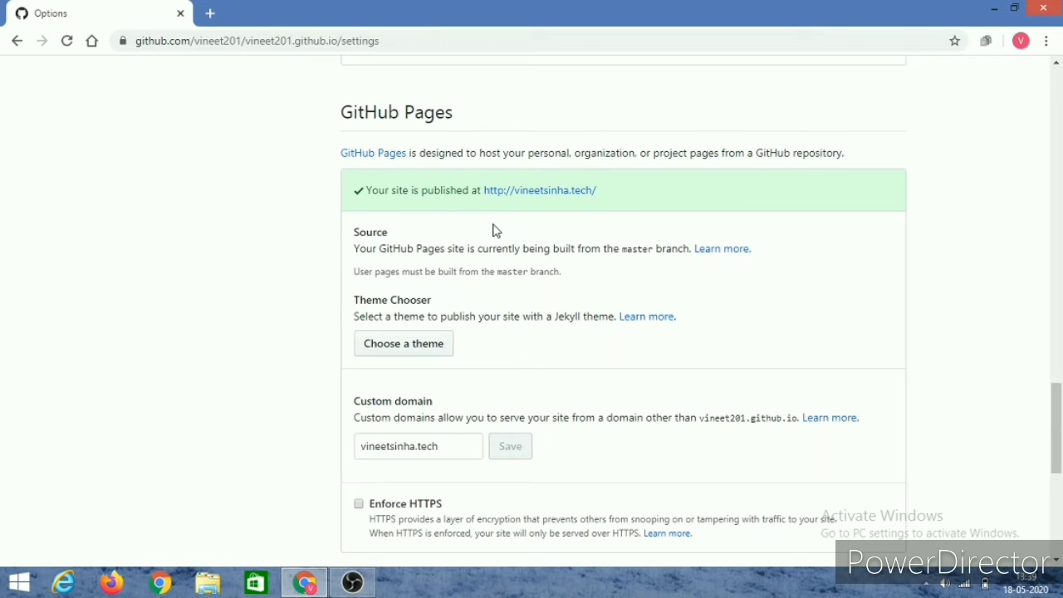
mouse_move(495, 241)
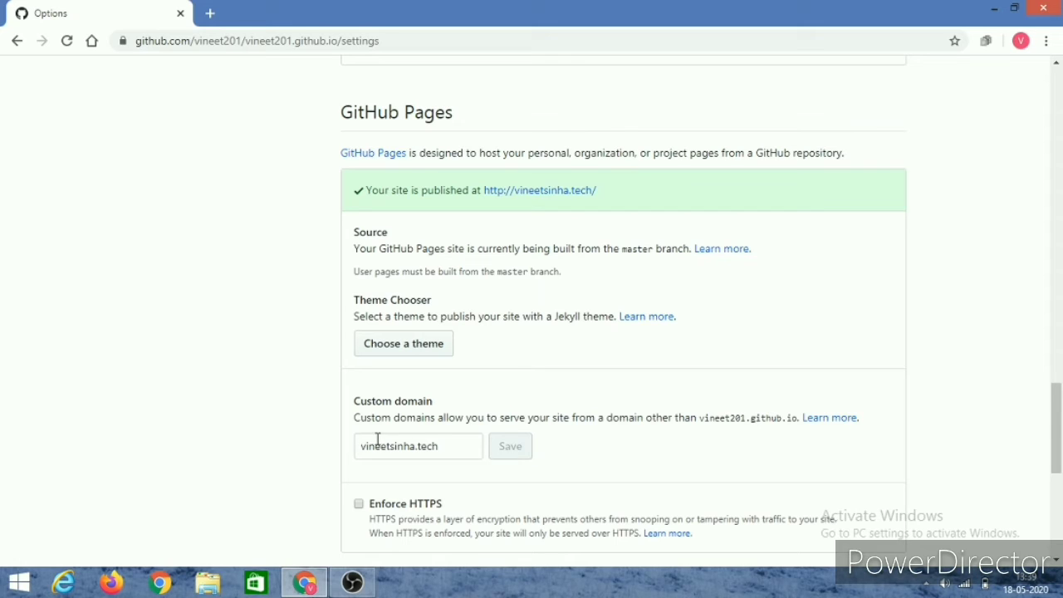
triple_click(407, 446)
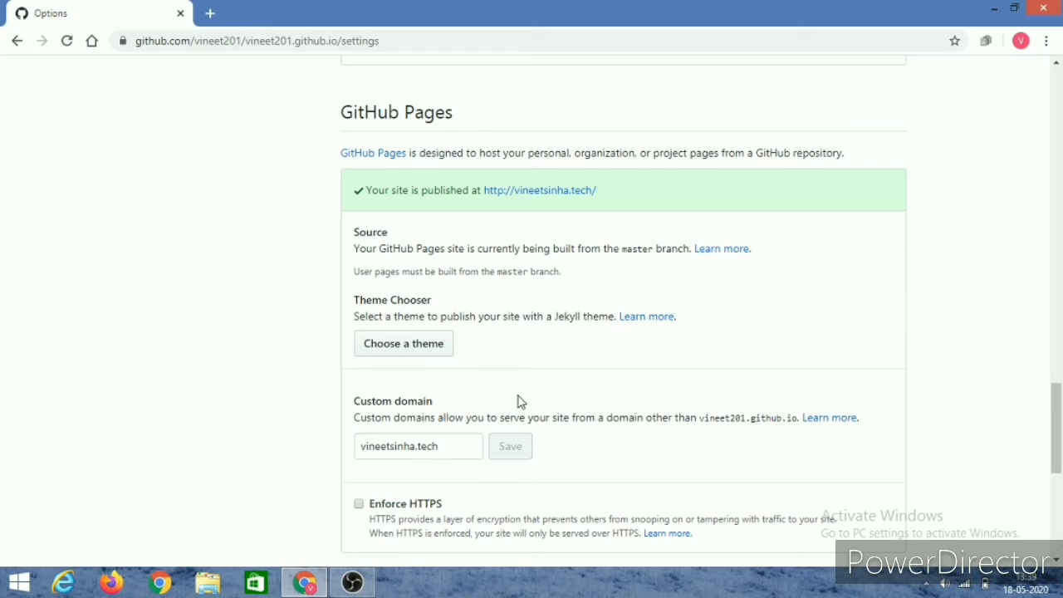
mouse_move(532, 407)
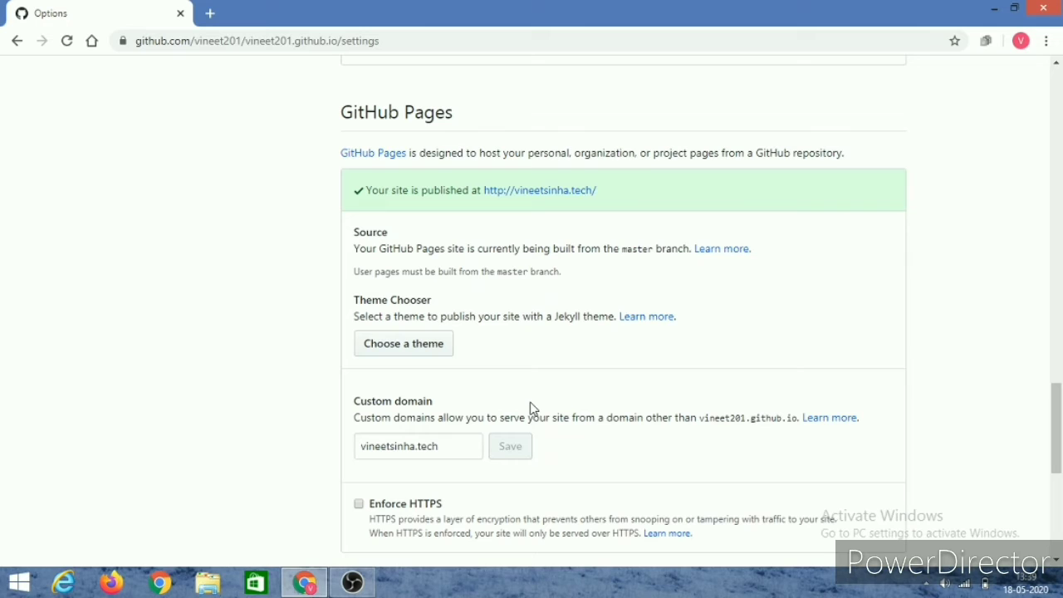
mouse_move(518, 418)
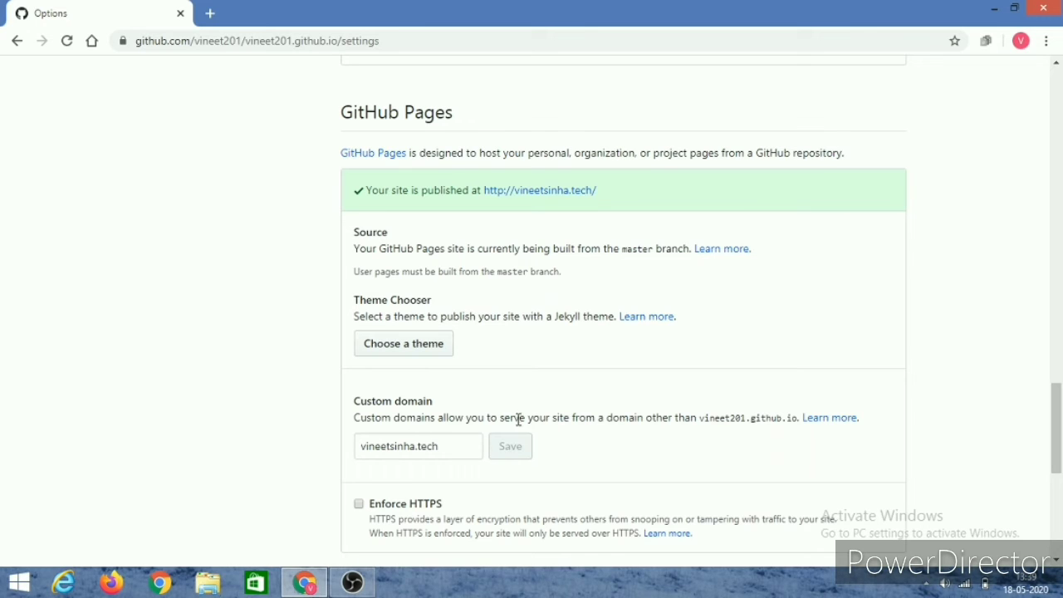
mouse_move(432, 508)
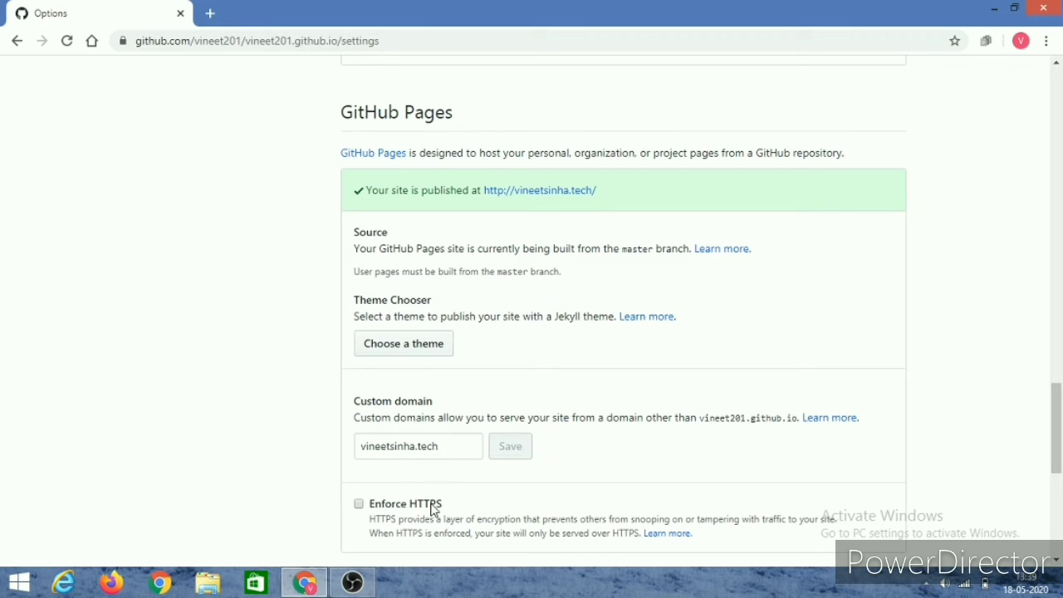
mouse_move(501, 528)
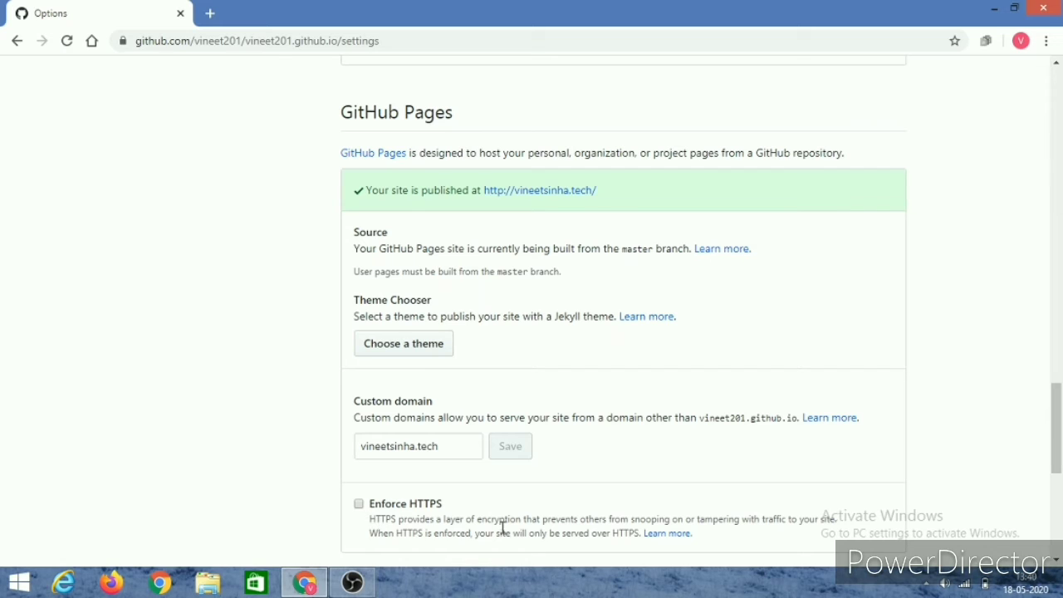
mouse_move(355, 505)
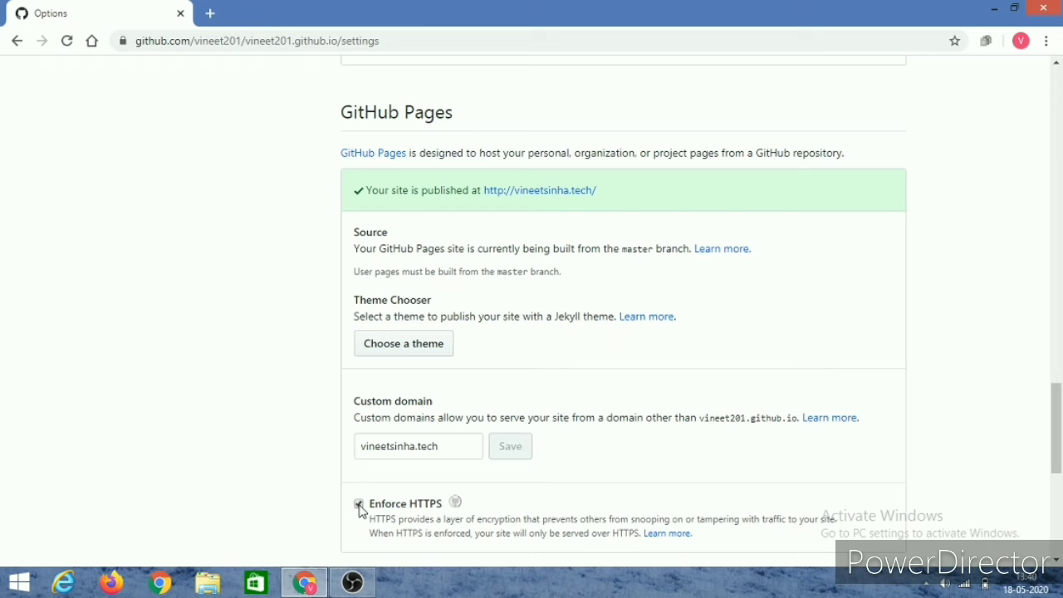
left_click(359, 504)
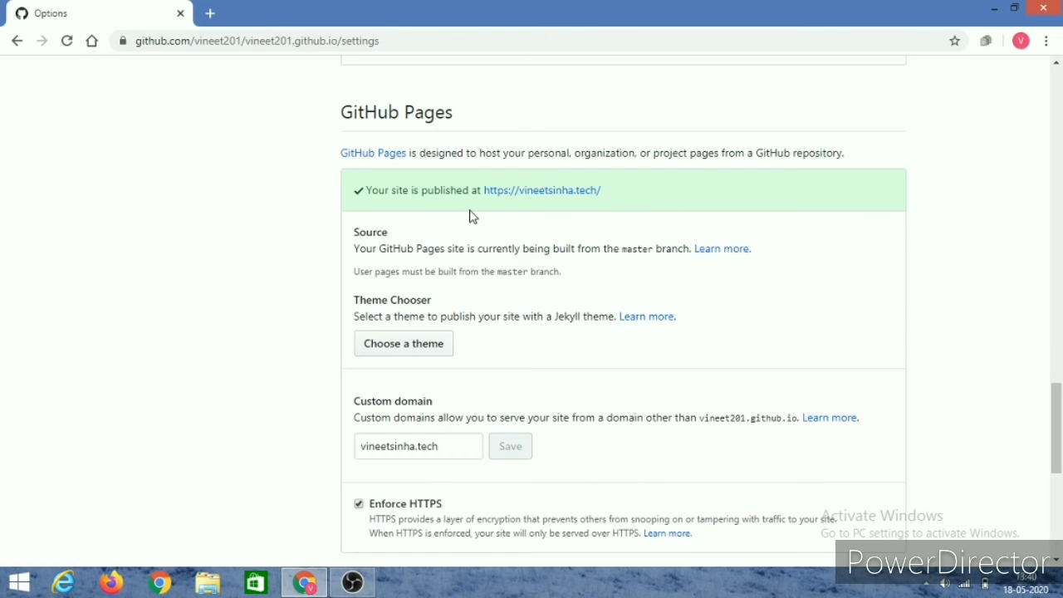
mouse_move(541, 189)
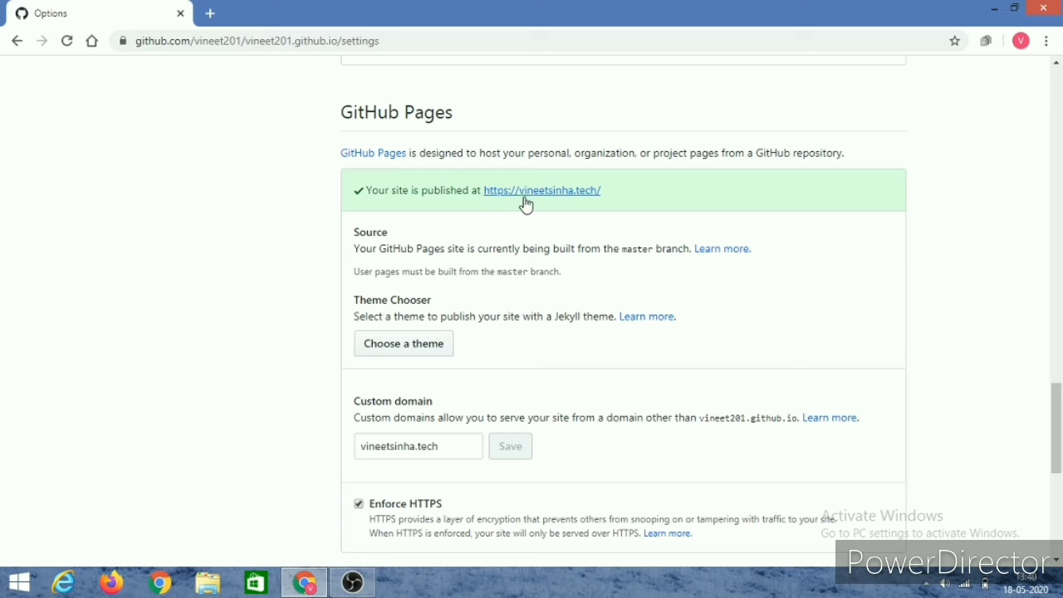
left_click(541, 190)
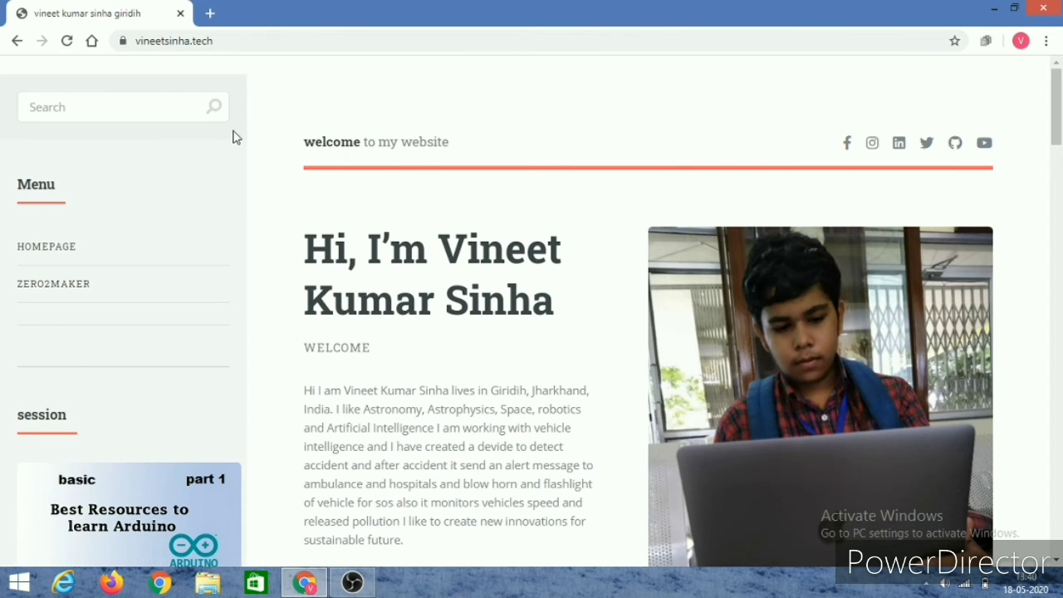
left_click(123, 40)
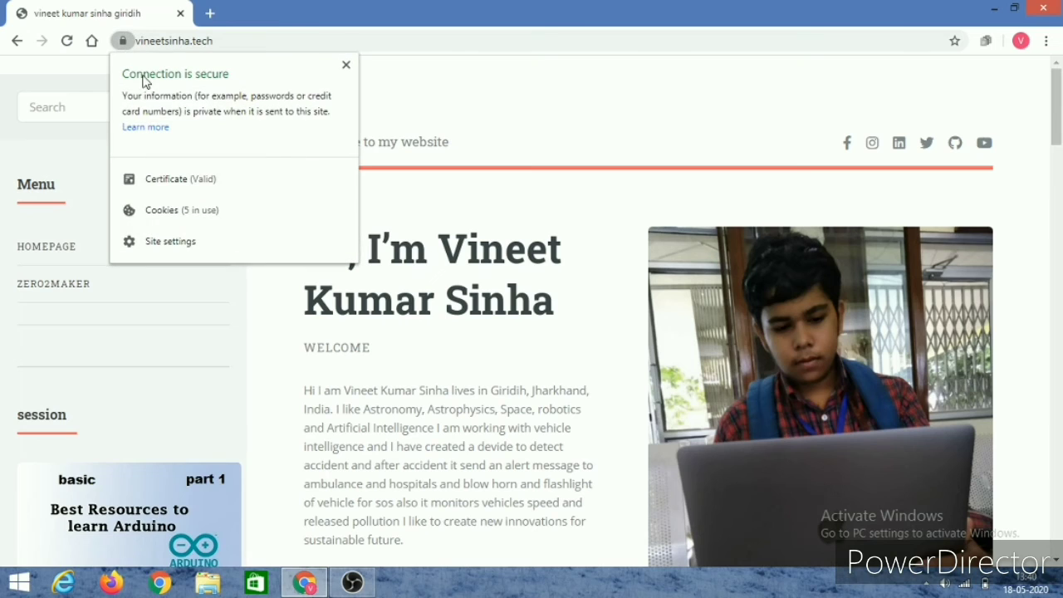
mouse_move(156, 129)
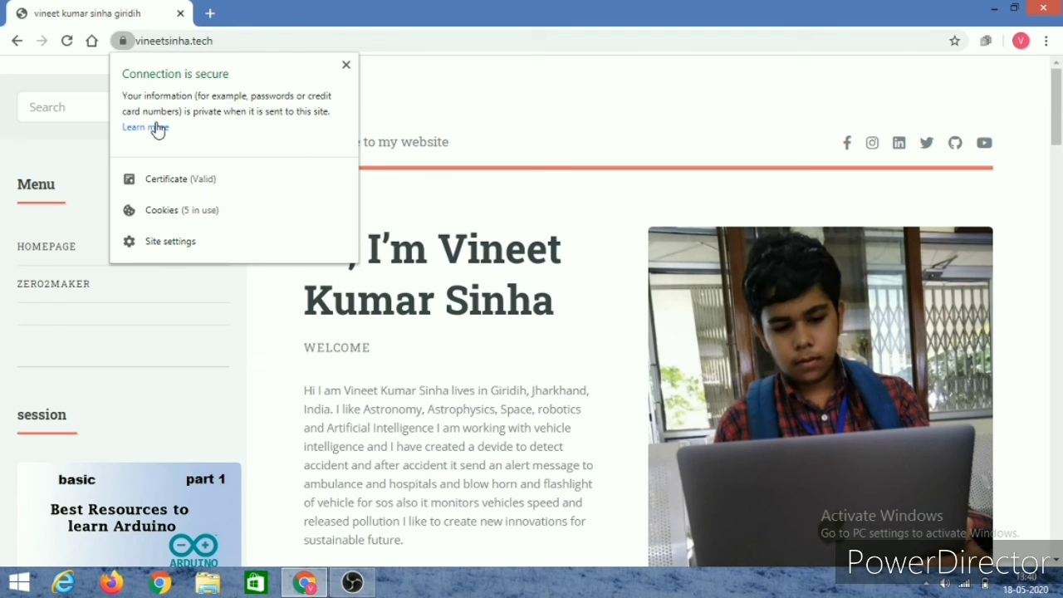
mouse_move(345, 75)
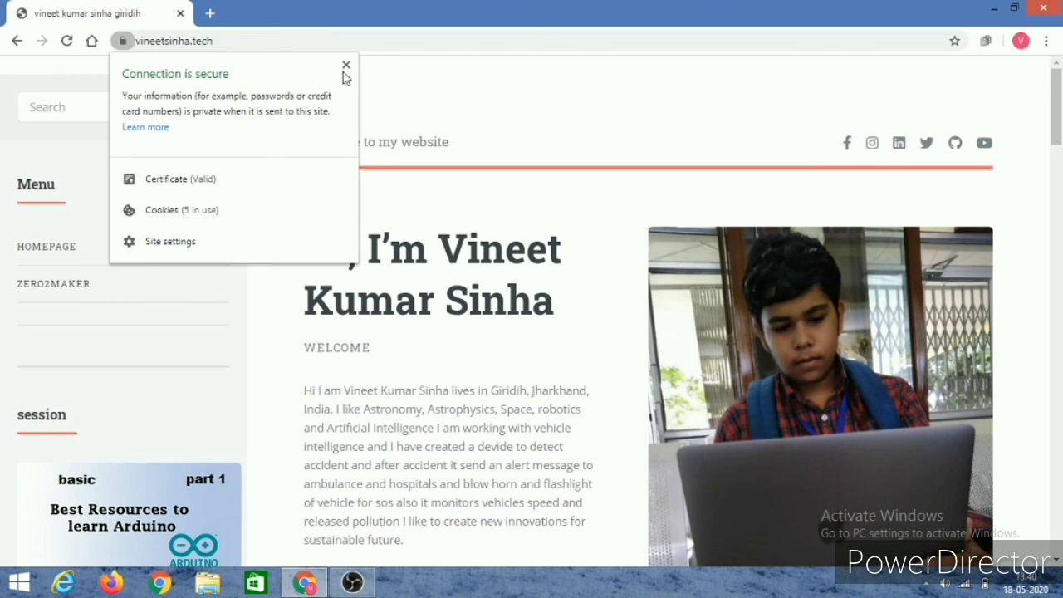
left_click(345, 64)
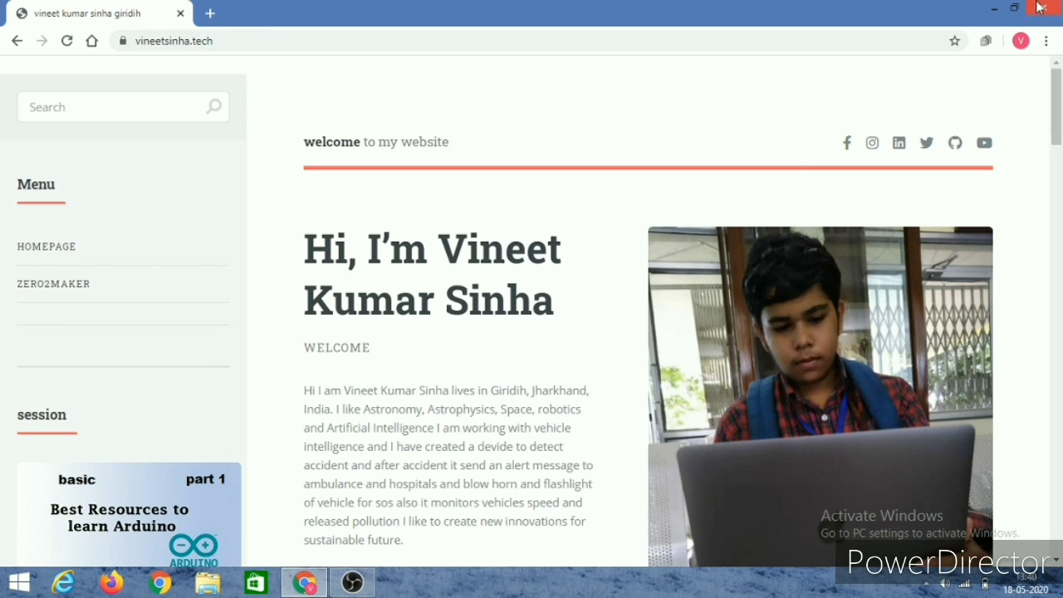
mouse_move(1045, 10)
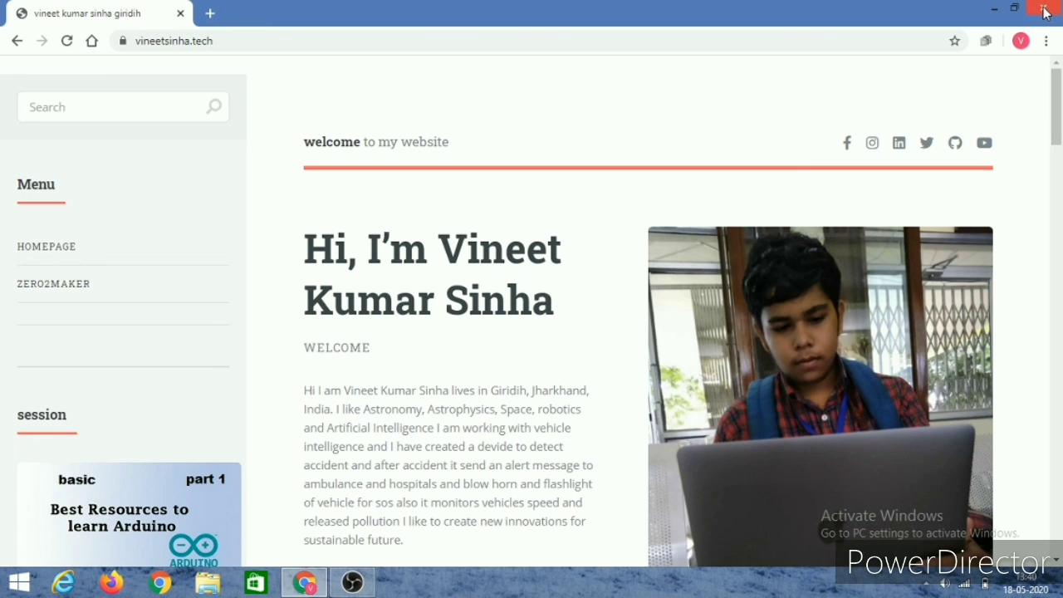
mouse_move(1044, 12)
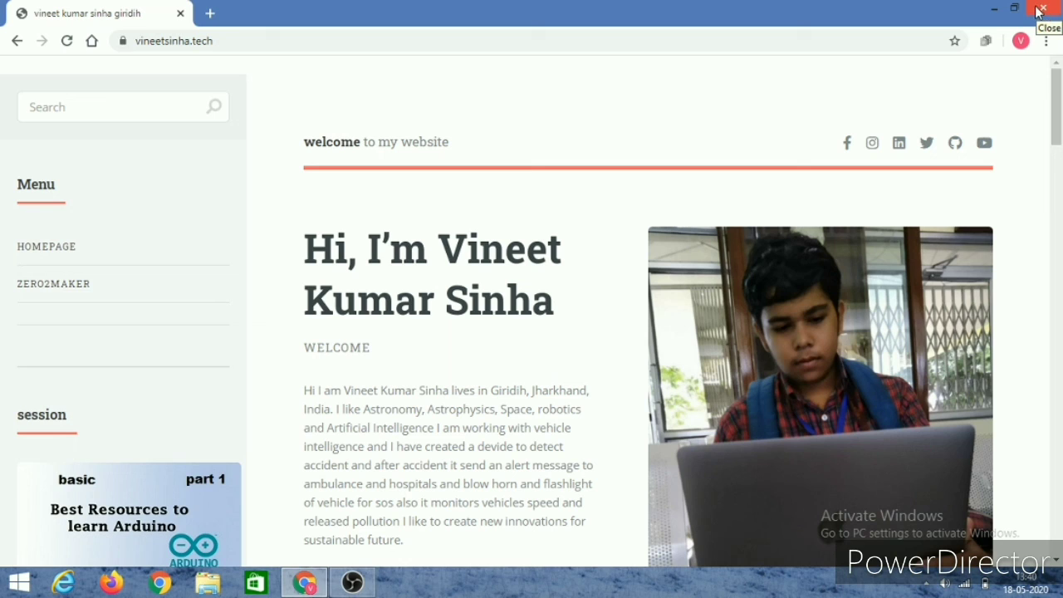